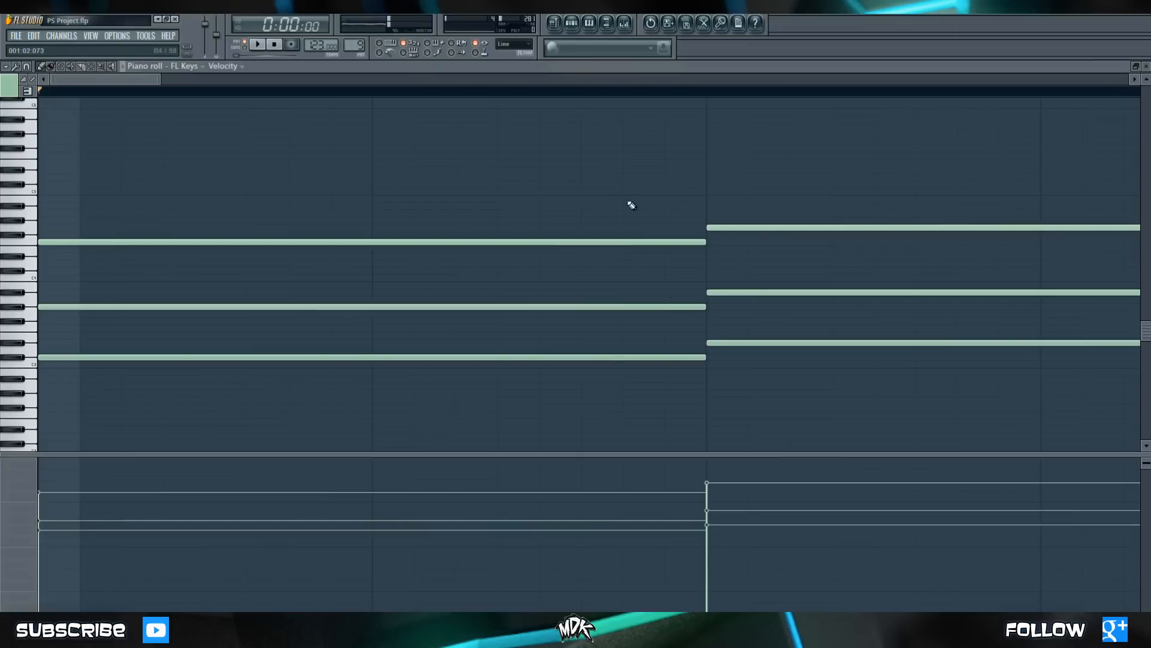
mouse_move(611, 153)
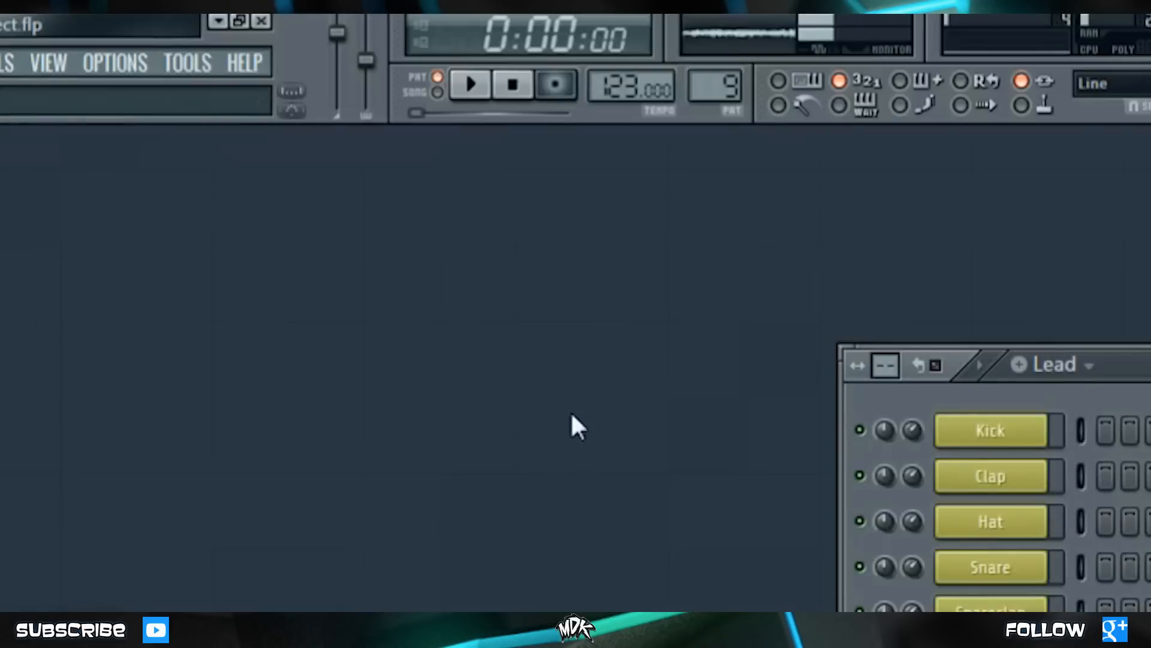
click(555, 83)
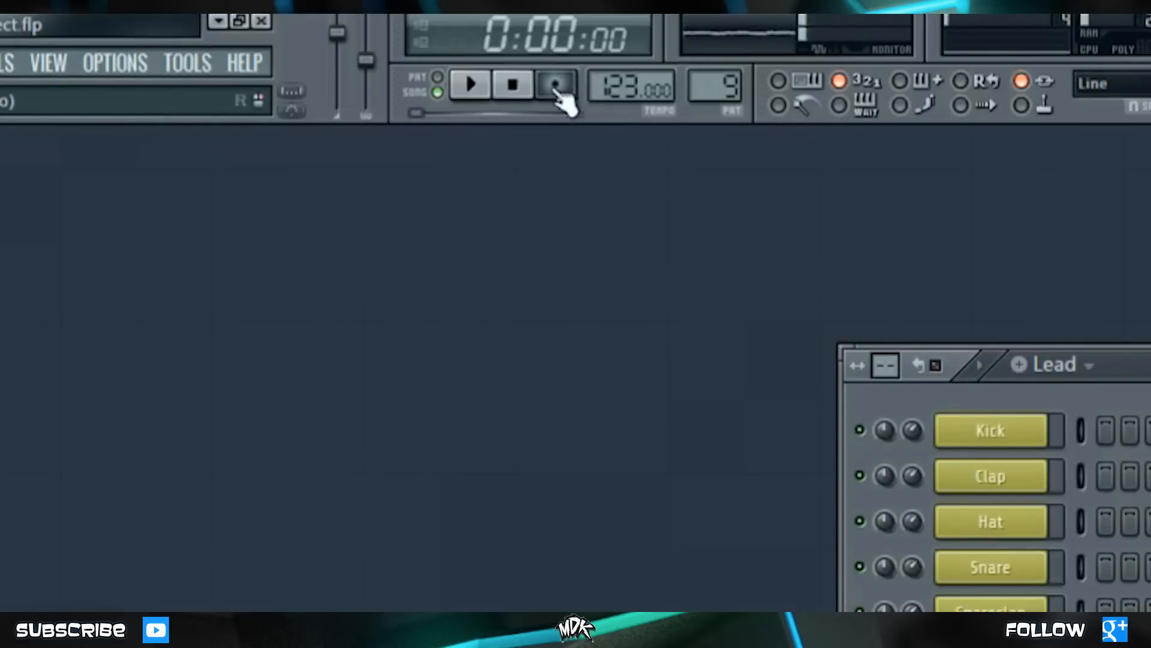
click(555, 84)
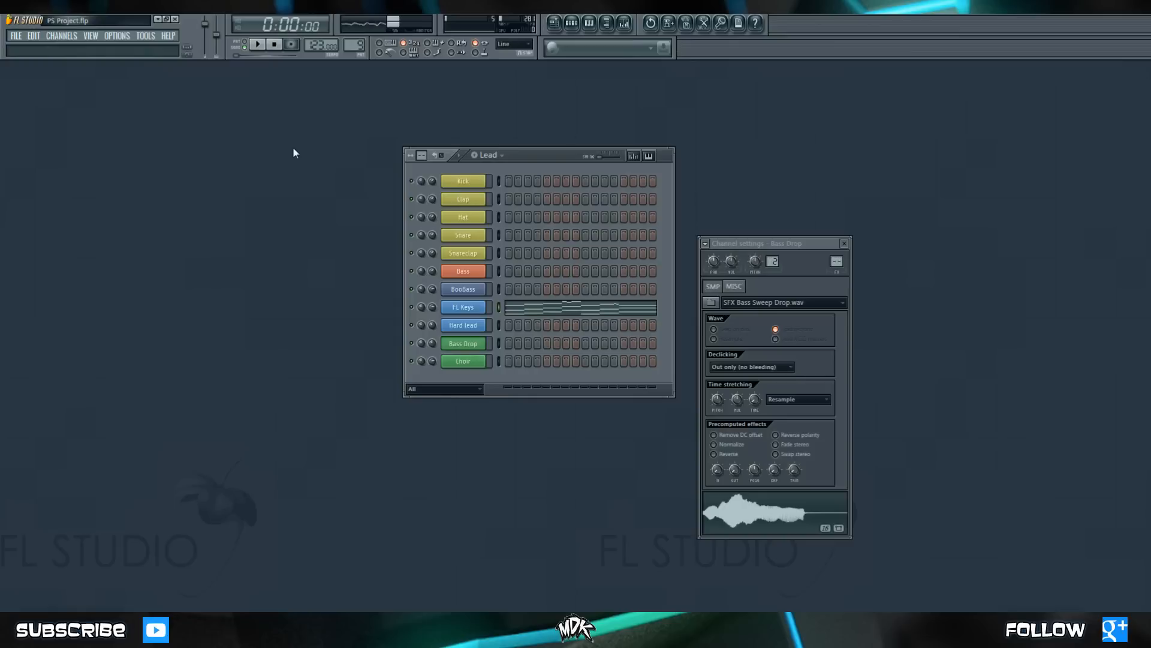
mouse_move(335, 136)
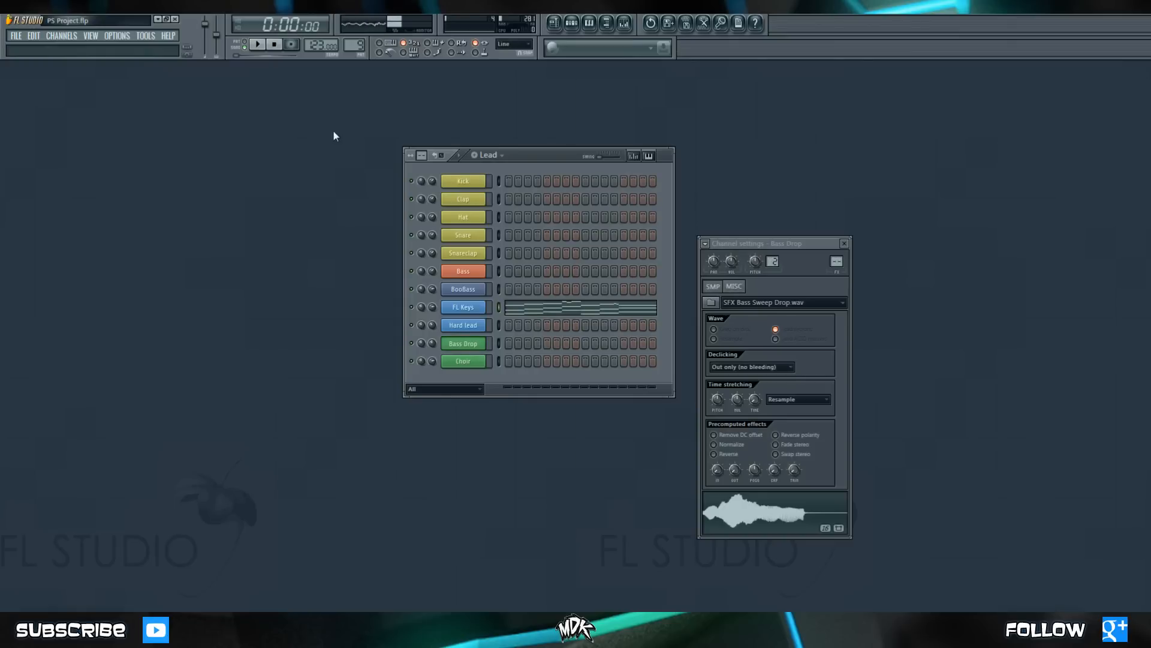
mouse_move(384, 52)
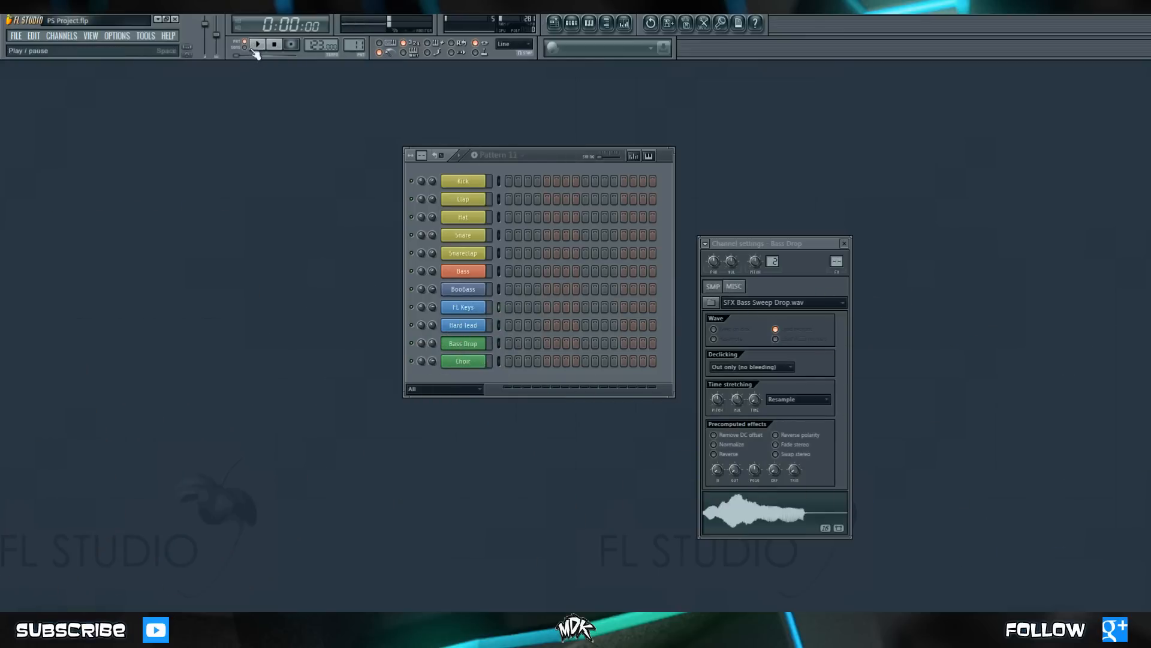
Start playback of the empty pattern, then stop it
click(258, 45)
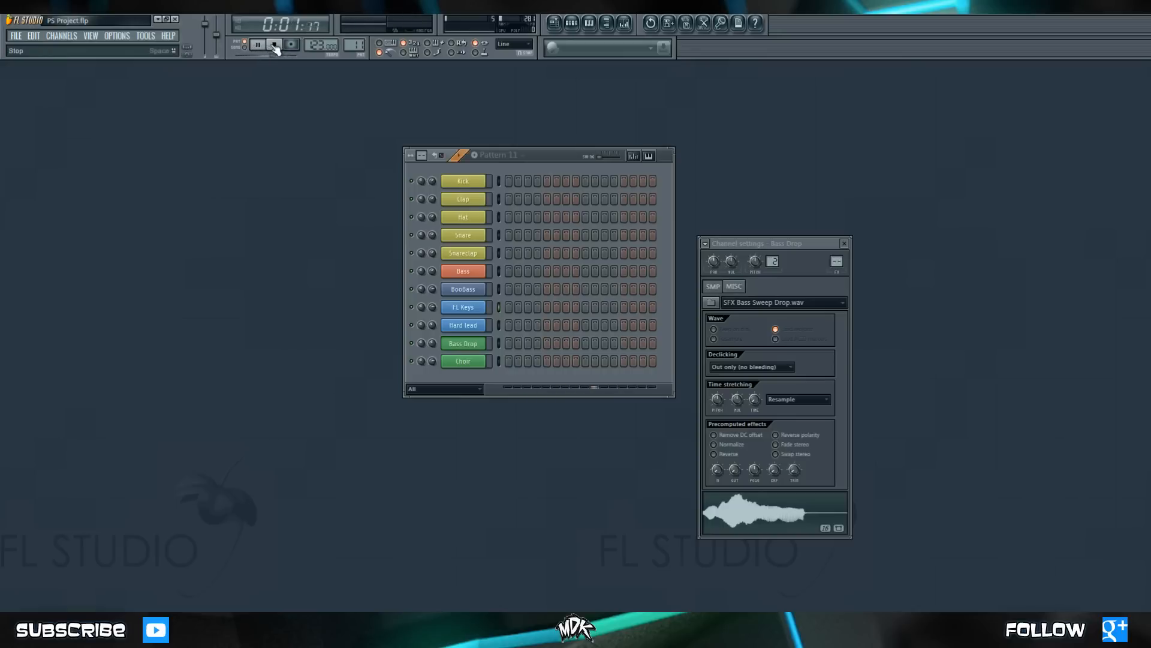
click(274, 44)
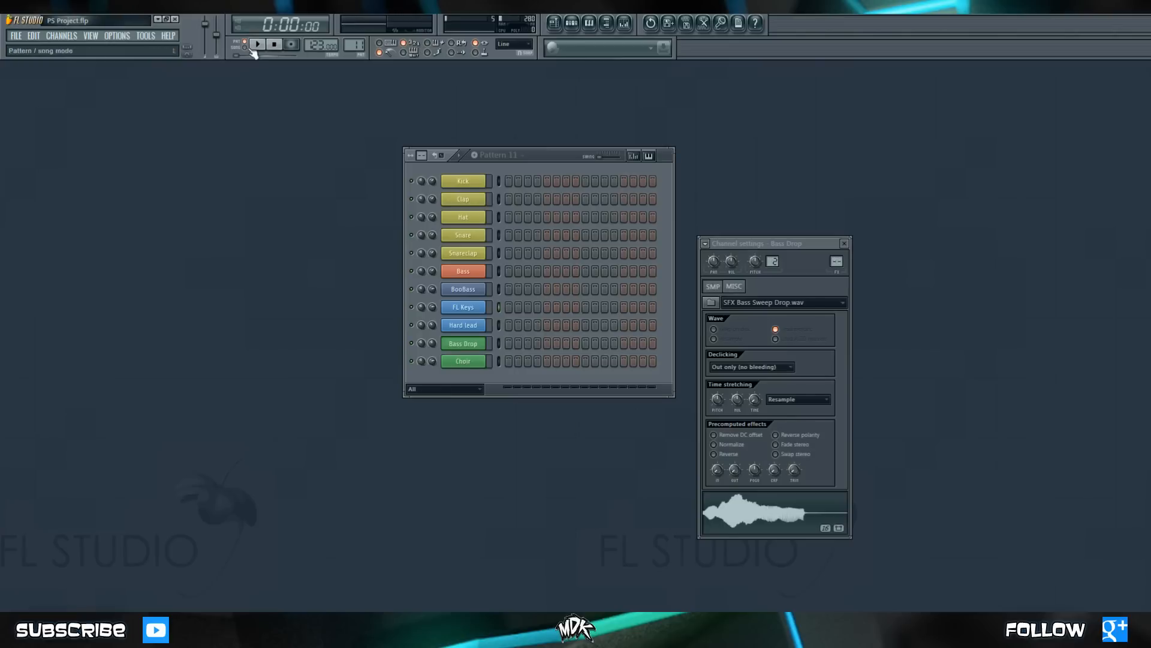
Switch the transport from Pattern mode to Song mode
click(256, 45)
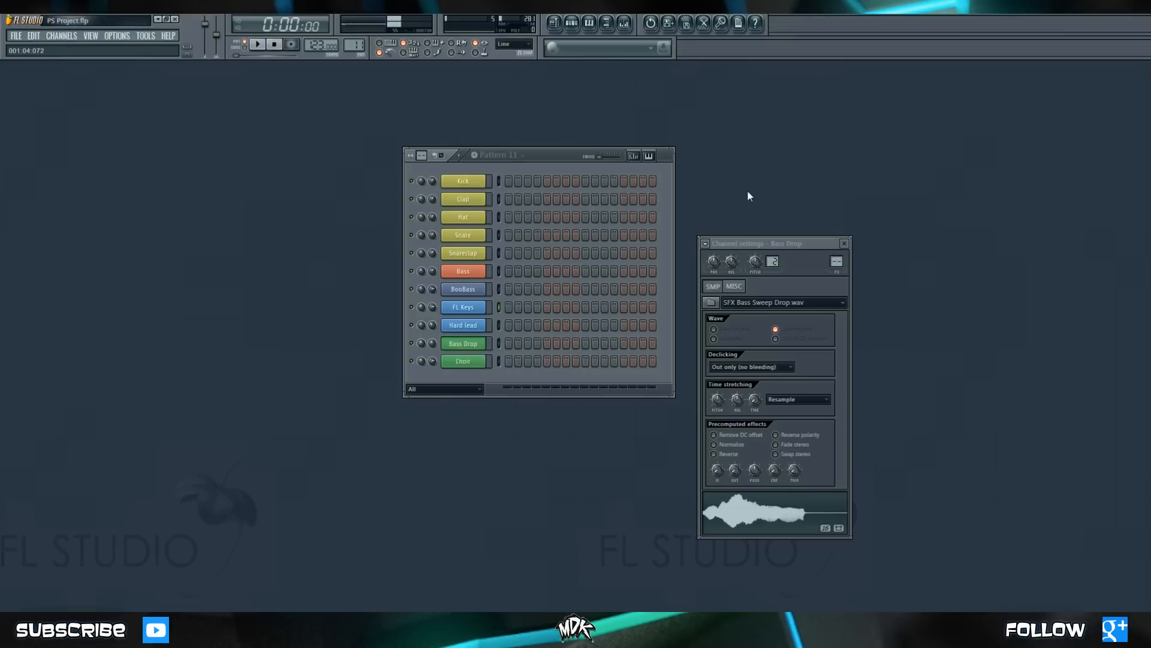
mouse_move(766, 198)
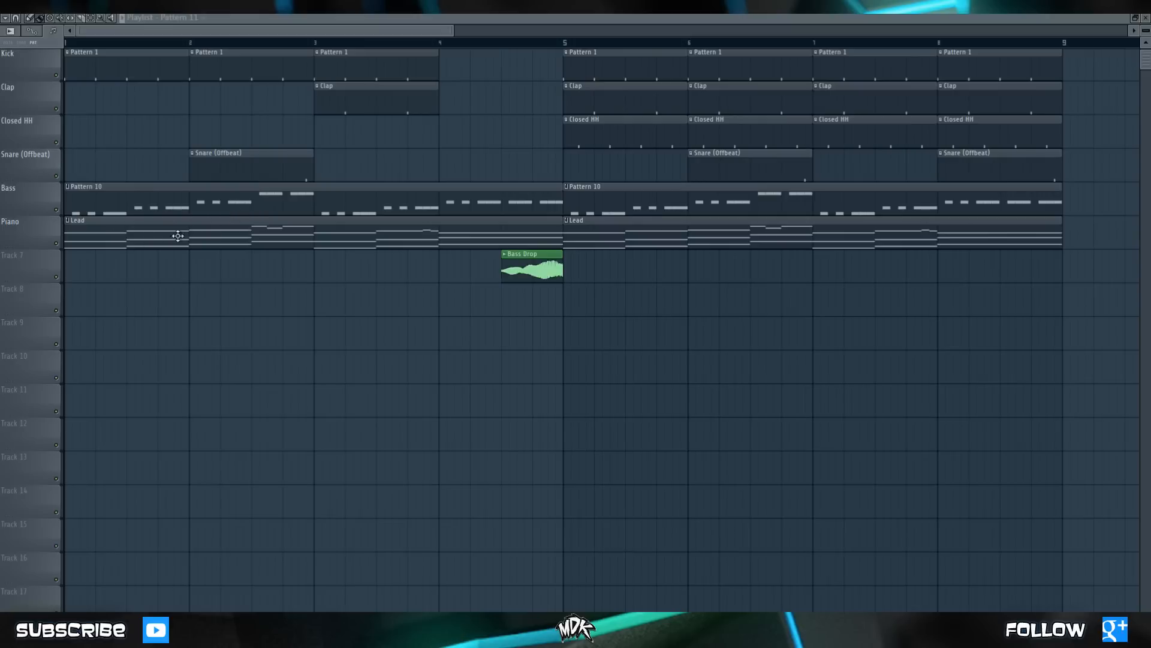
mouse_move(166, 241)
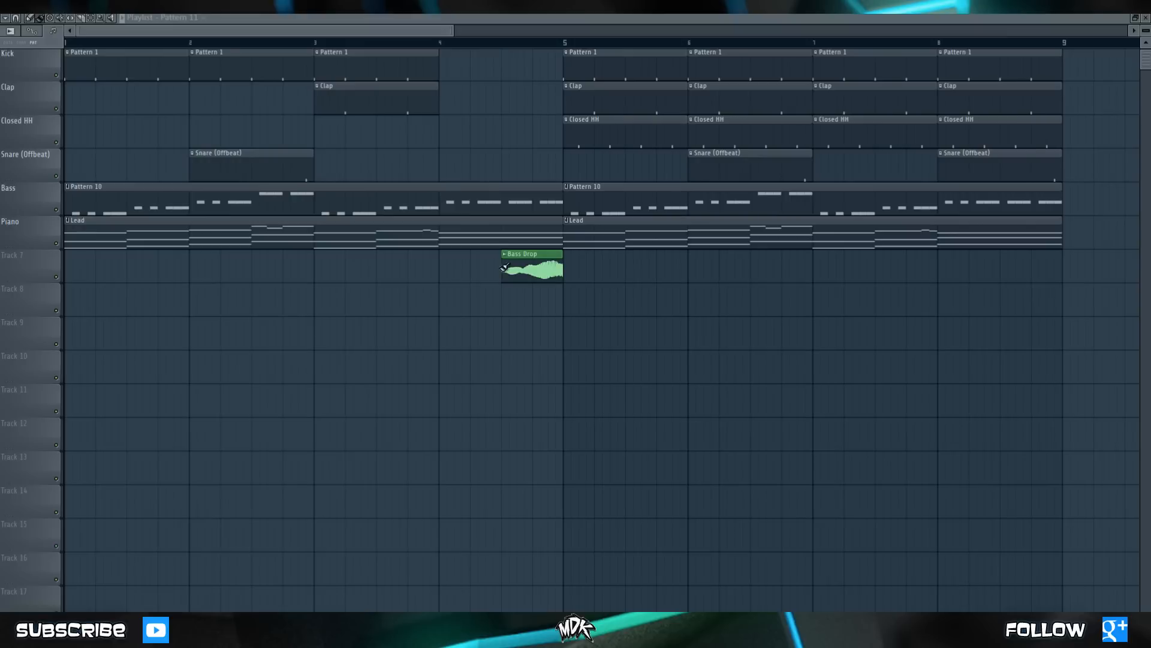
mouse_move(453, 276)
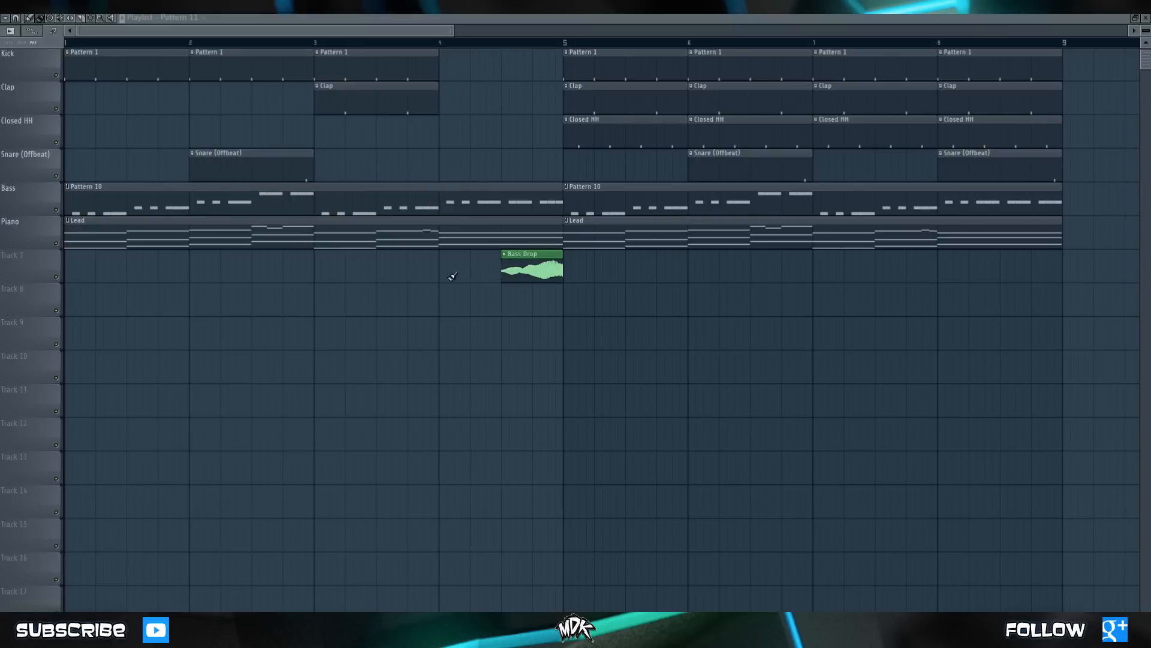
mouse_move(460, 262)
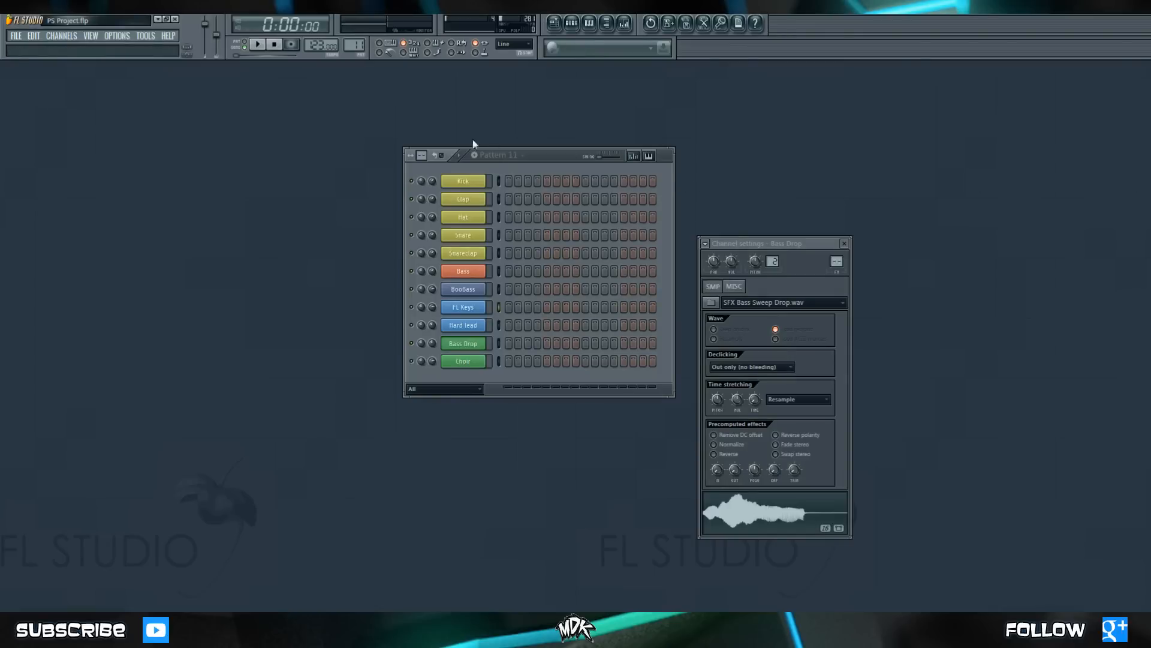
Select Lead as the current pattern from the pattern selector
click(499, 155)
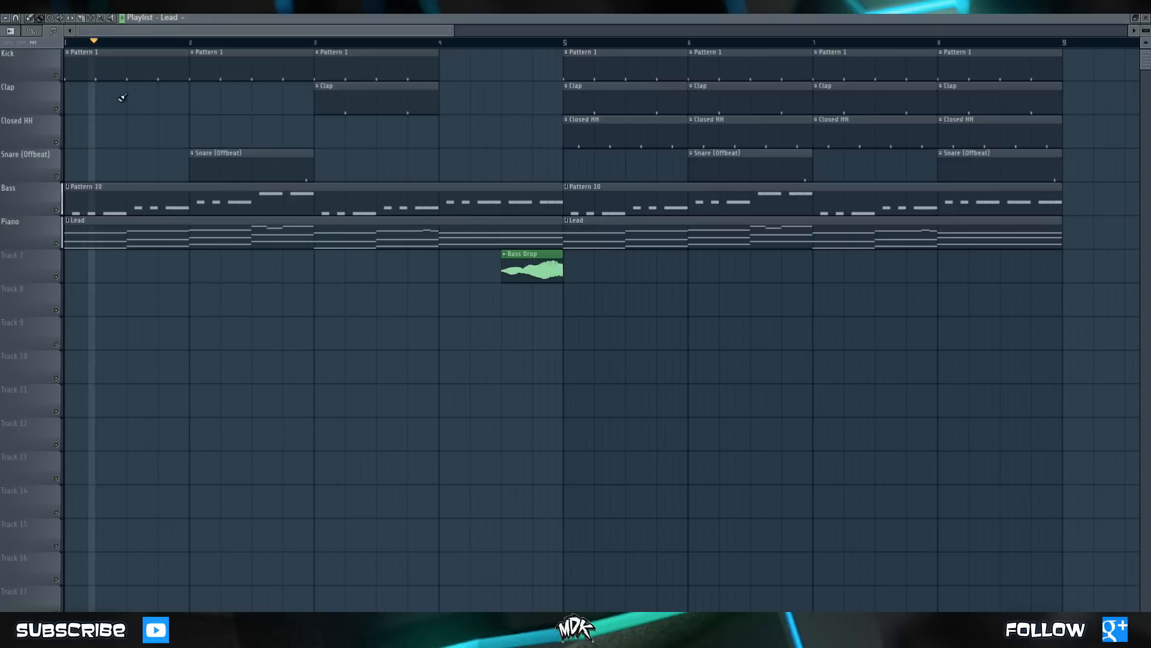
Paint a Lead pattern clip on Track 9 across bars 1 to 8
click(223, 41)
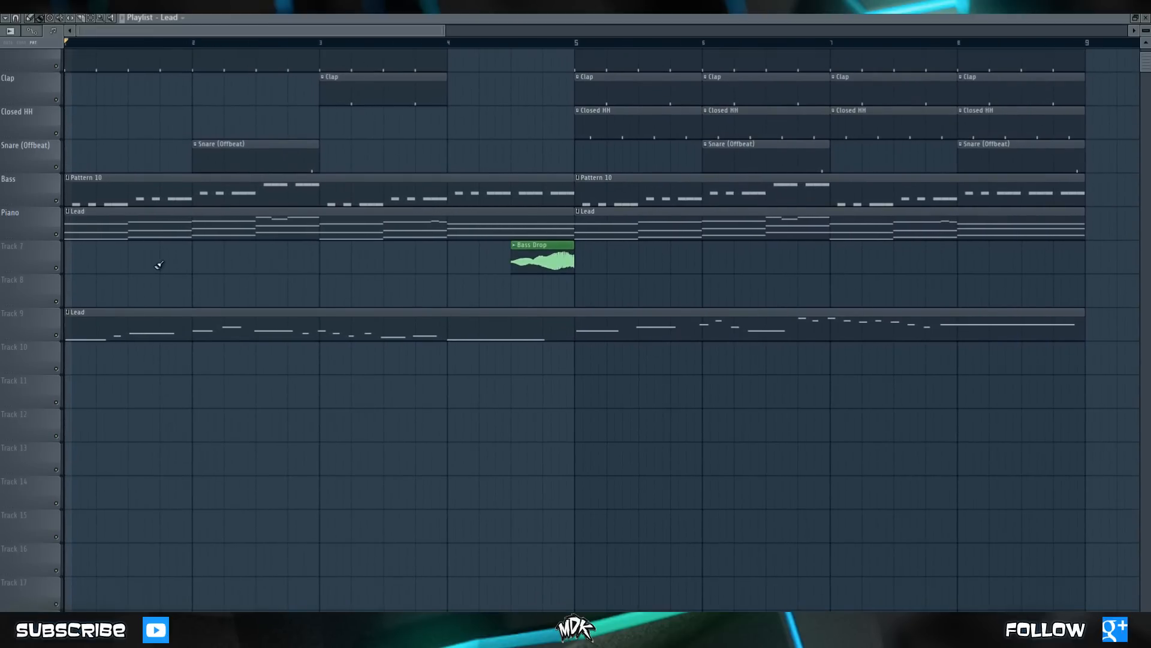
click(174, 41)
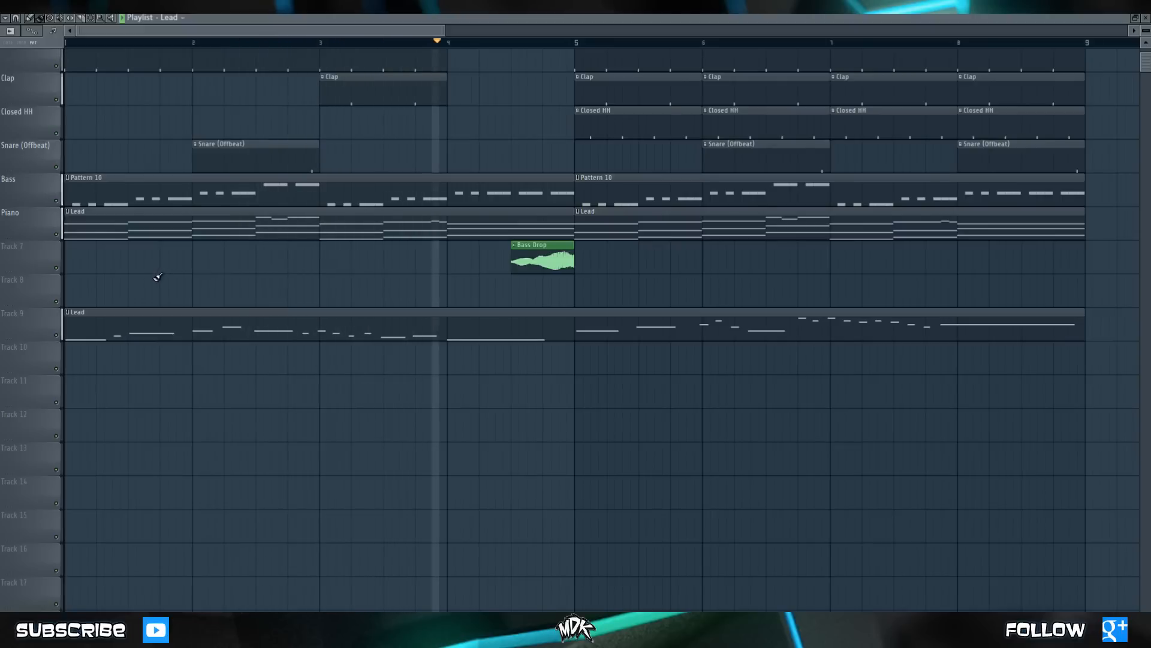
click(564, 40)
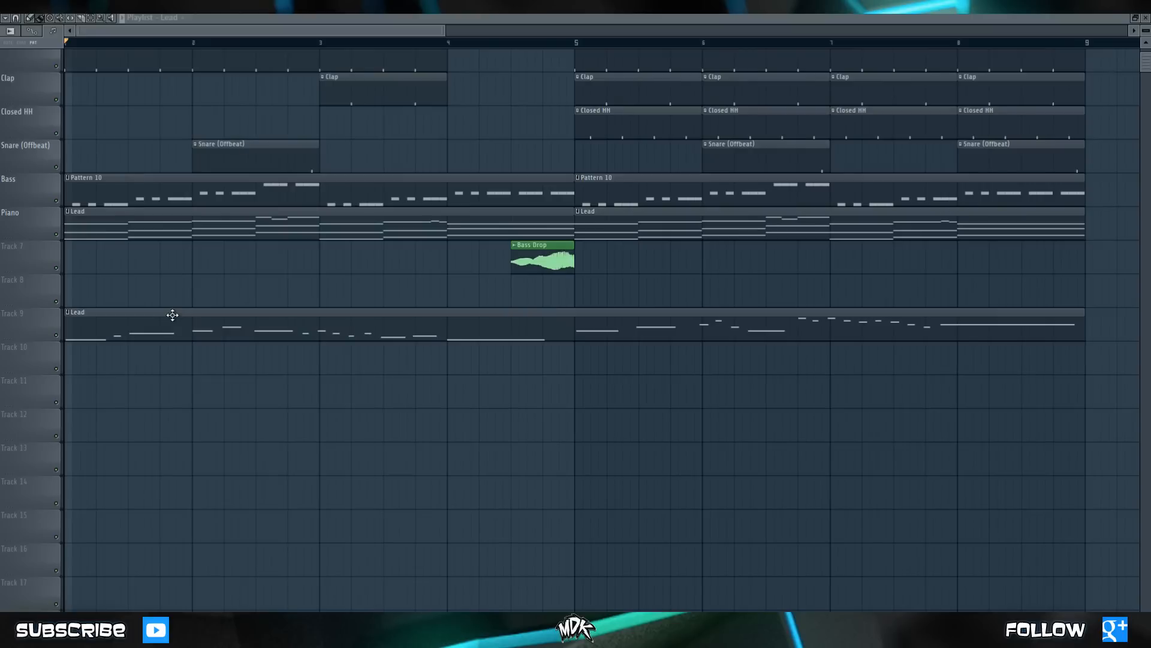
mouse_move(141, 343)
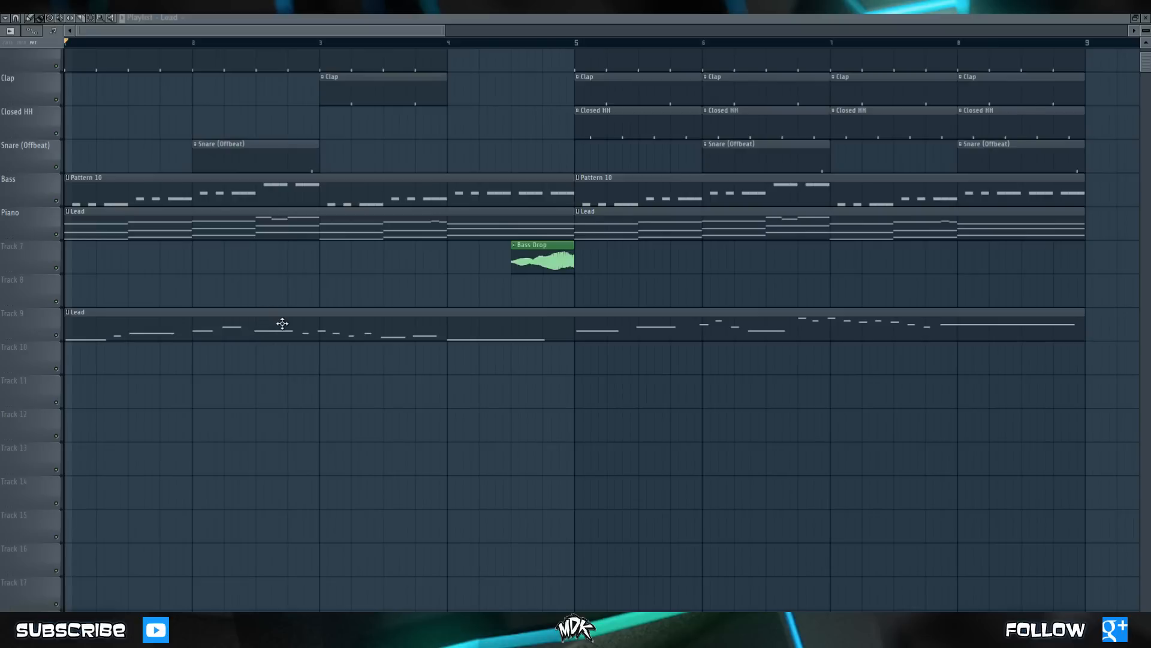
mouse_move(322, 331)
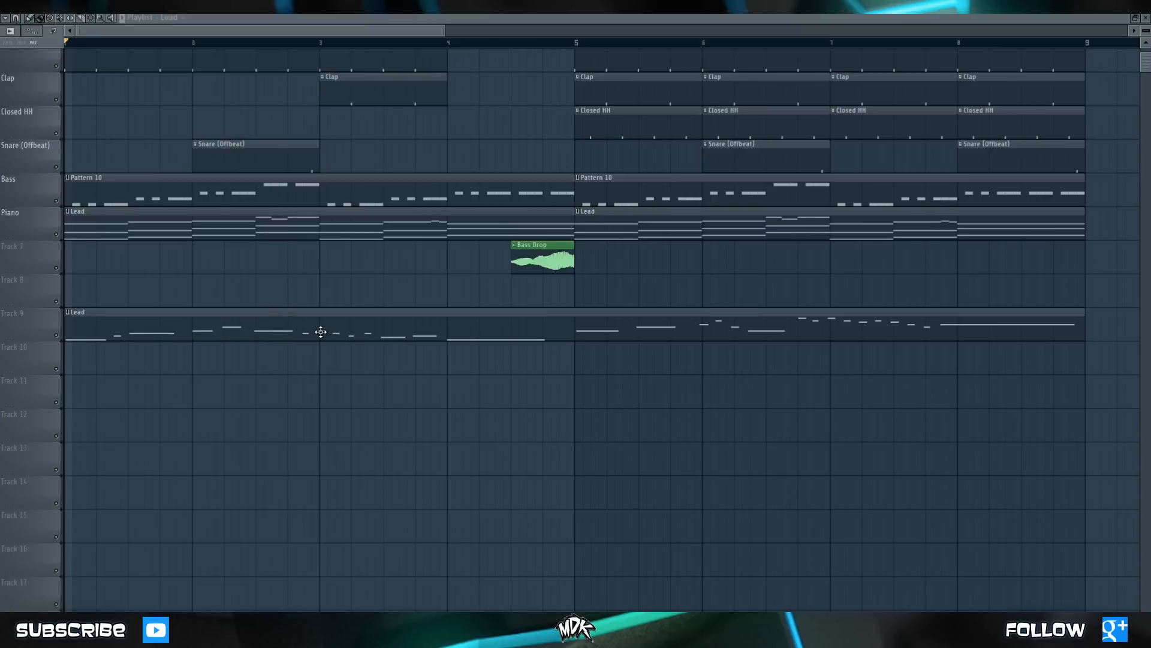
mouse_move(338, 328)
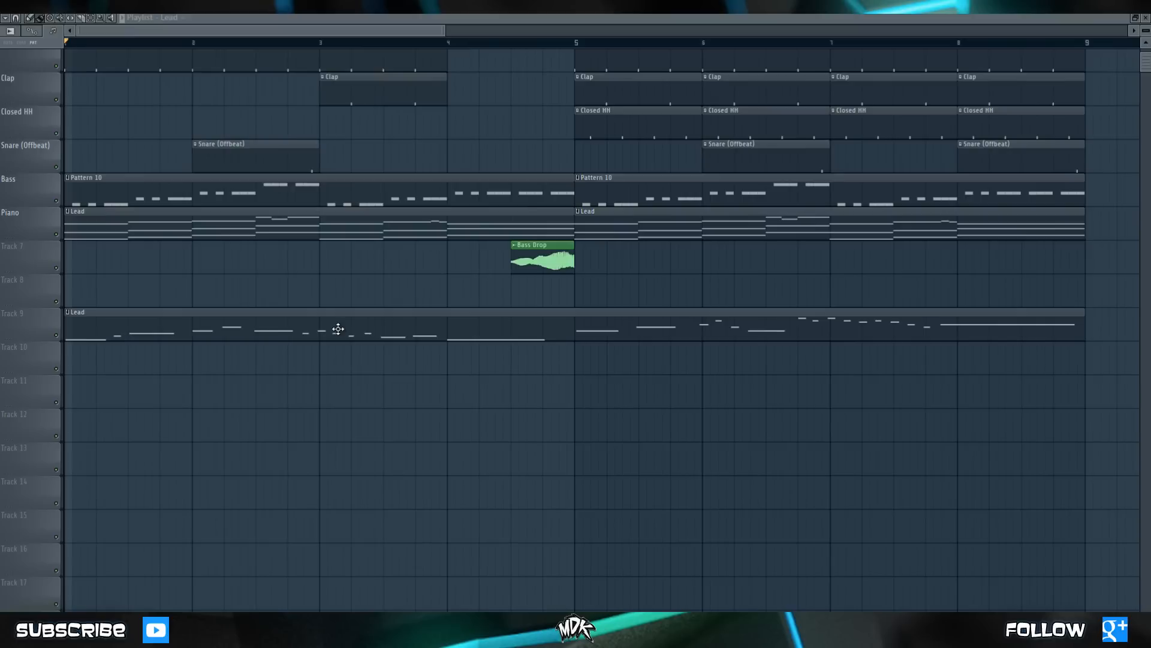
mouse_move(330, 323)
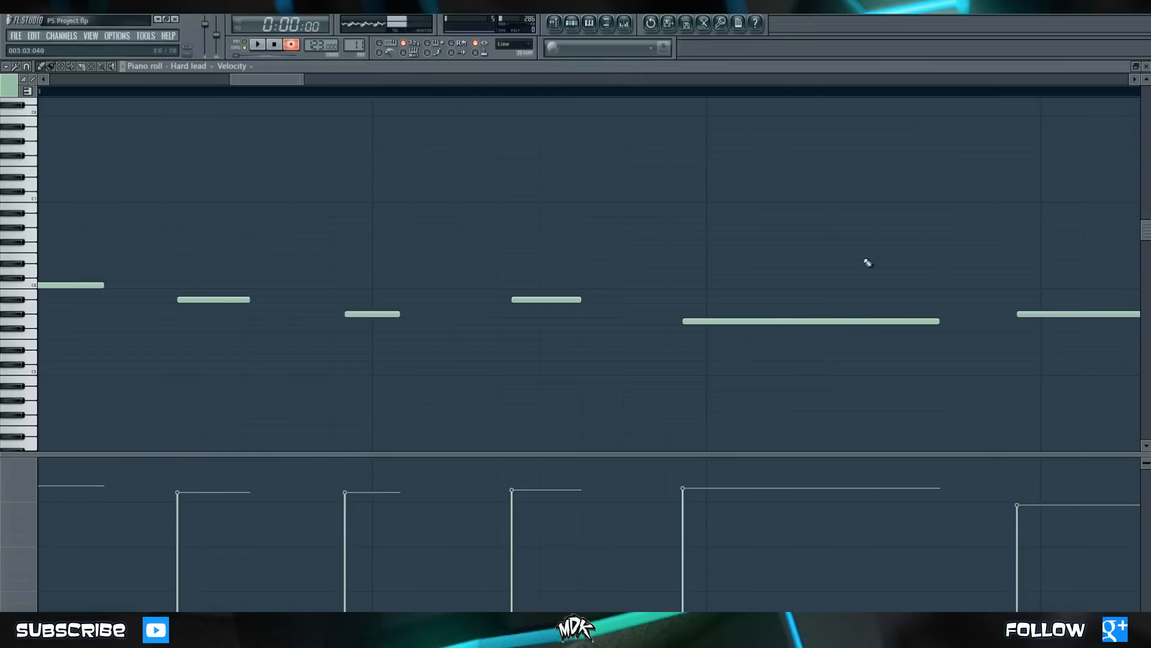
mouse_move(549, 217)
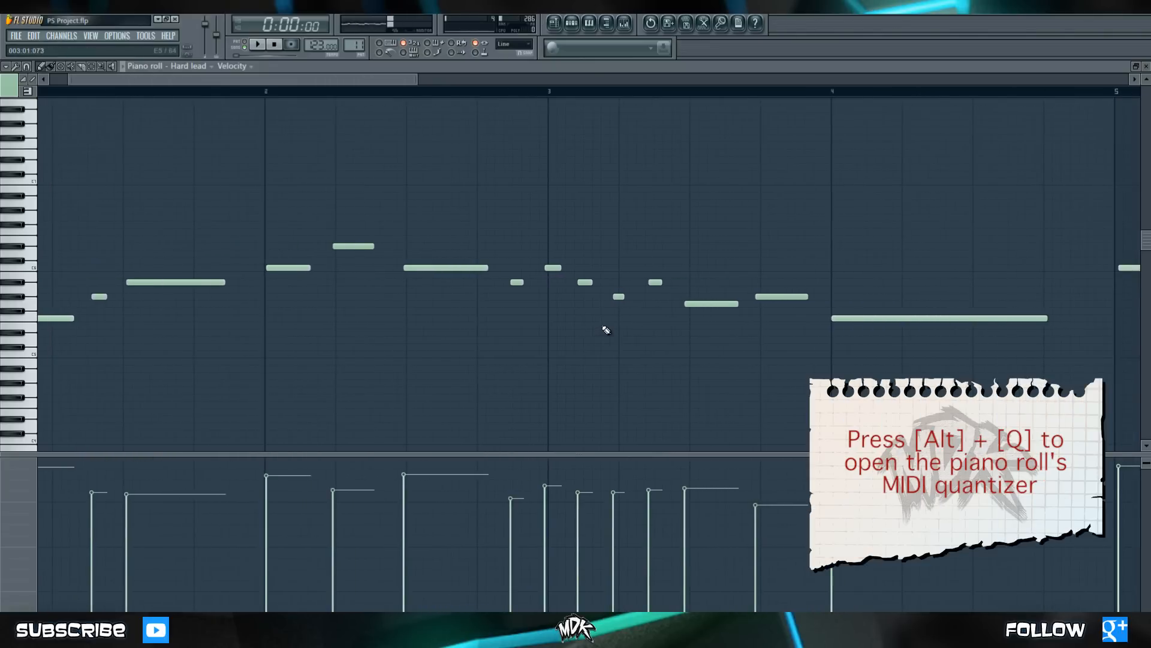
key(alt+q)
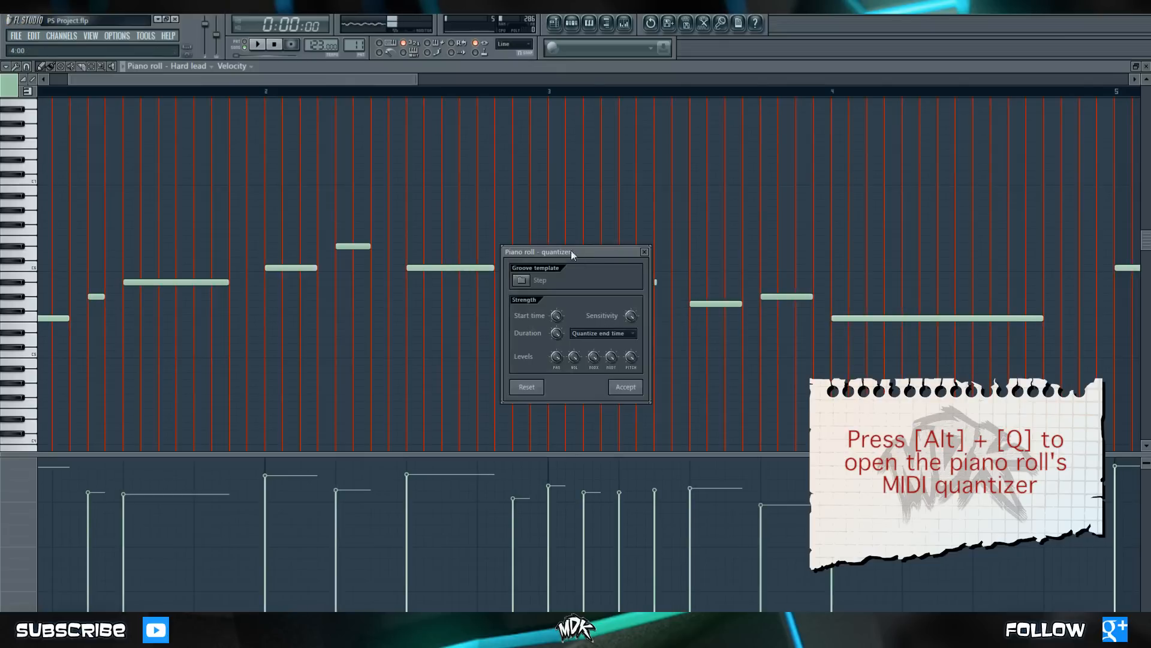
drag(573, 250, 837, 211)
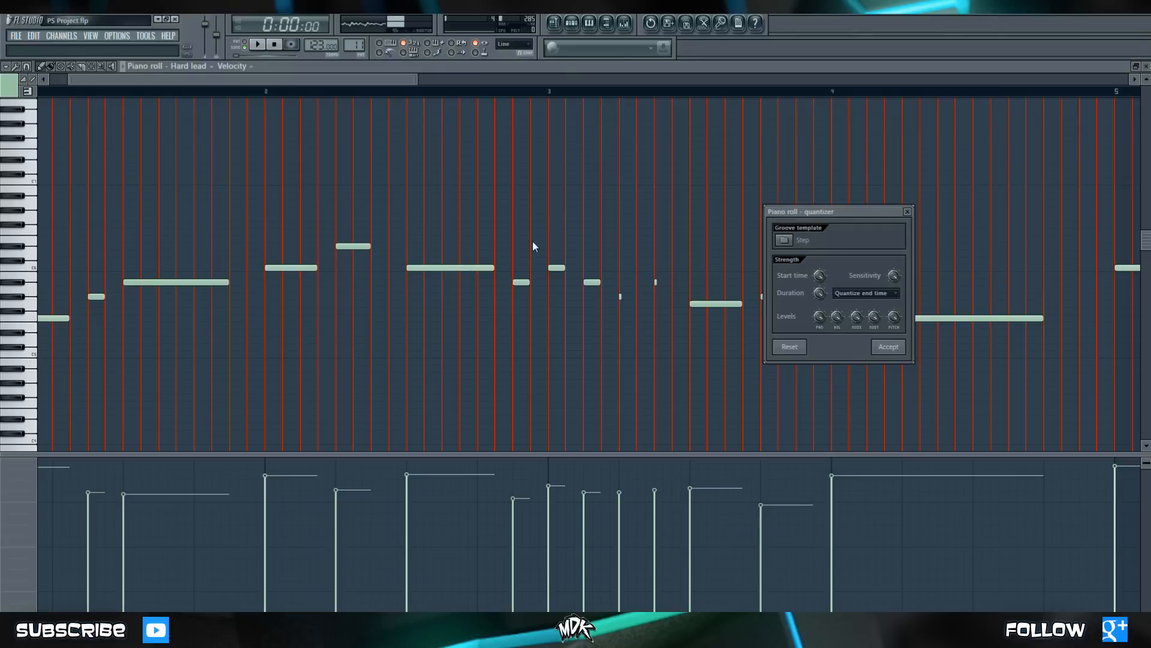
mouse_move(446, 243)
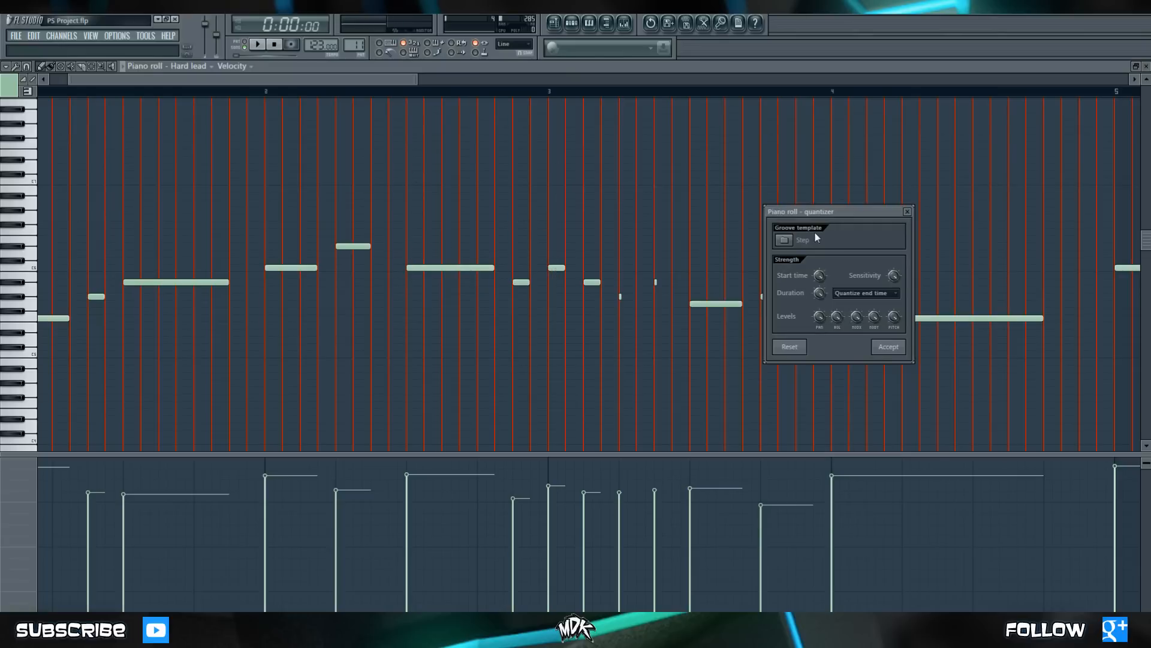
mouse_move(612, 168)
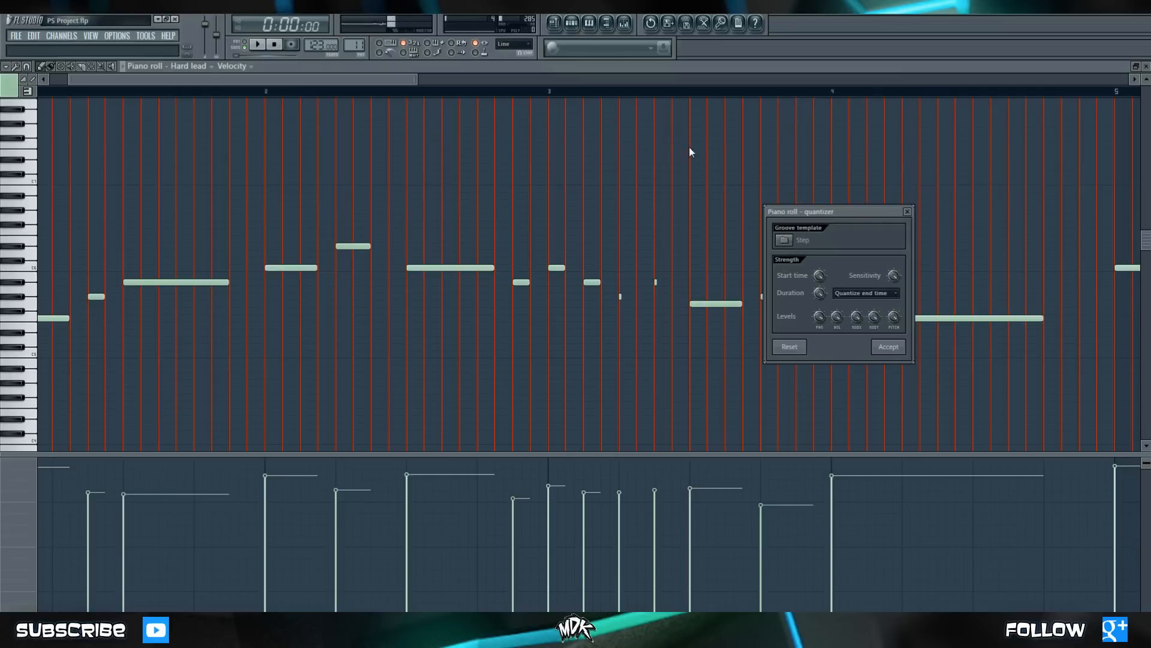
click(783, 240)
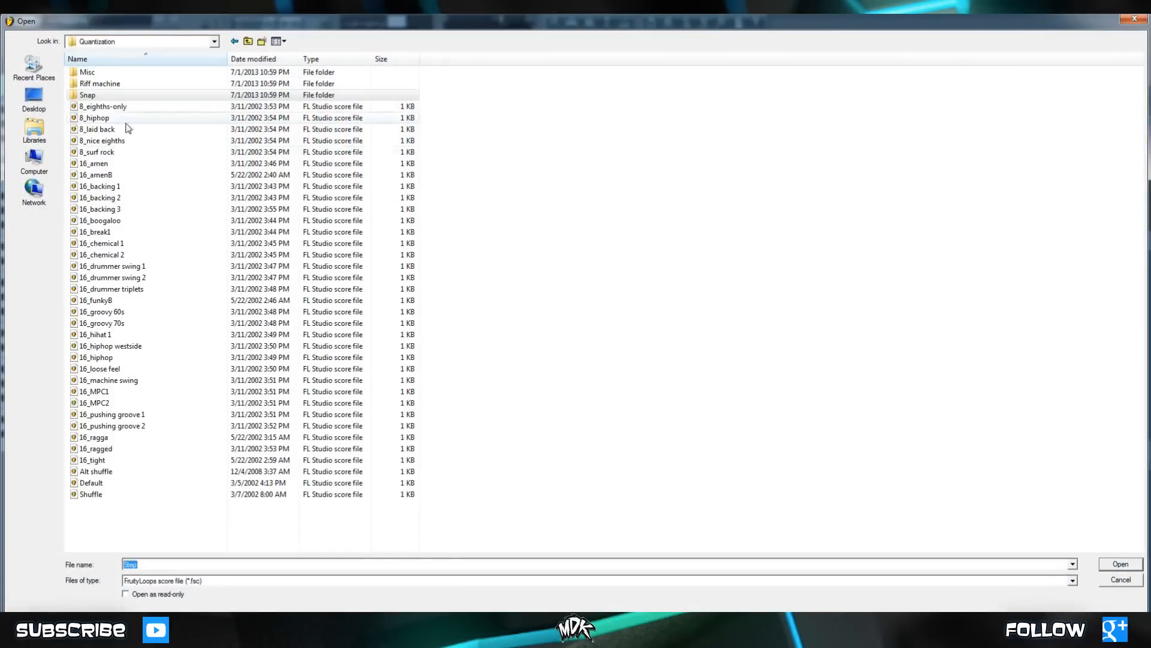
click(99, 312)
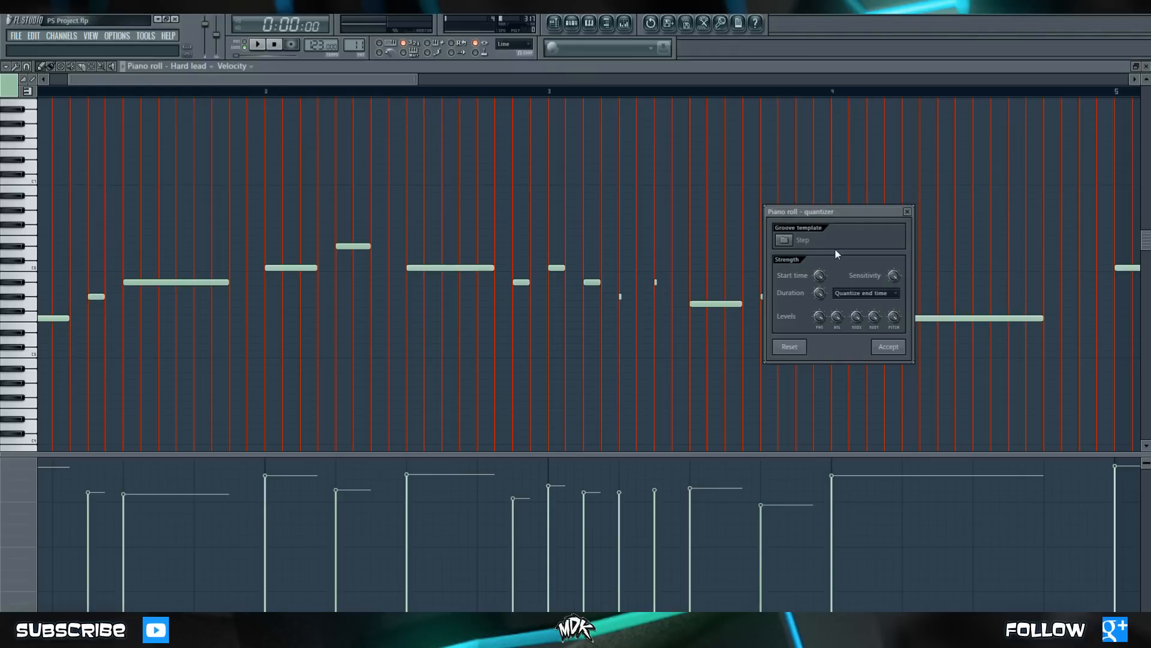
click(258, 44)
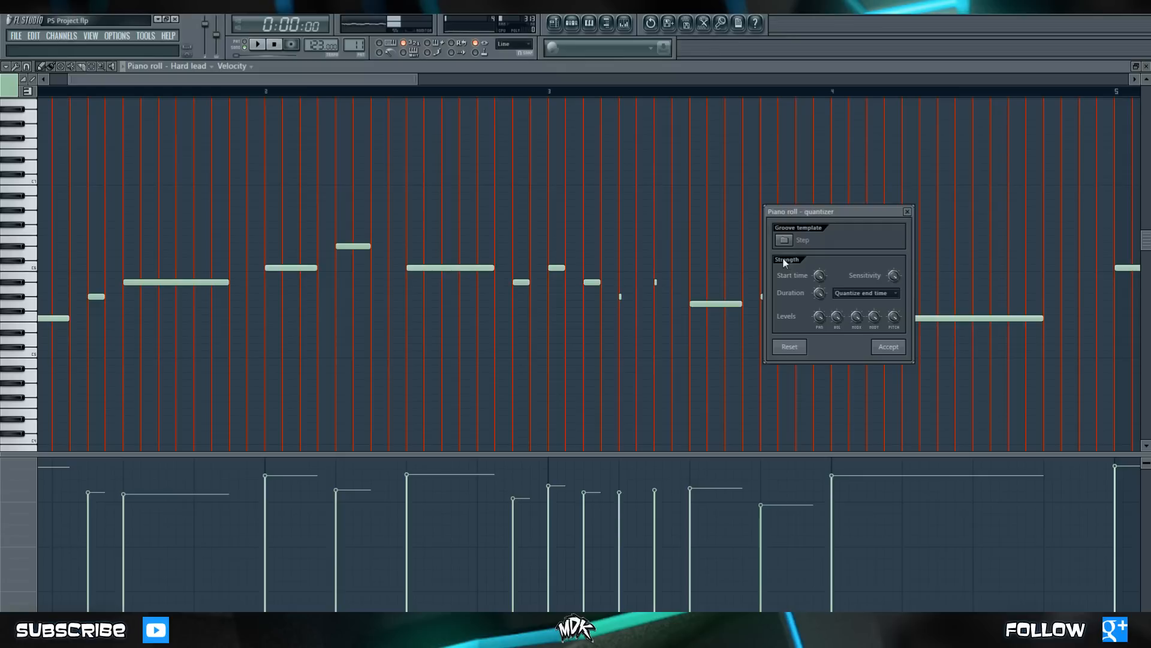
mouse_move(847, 263)
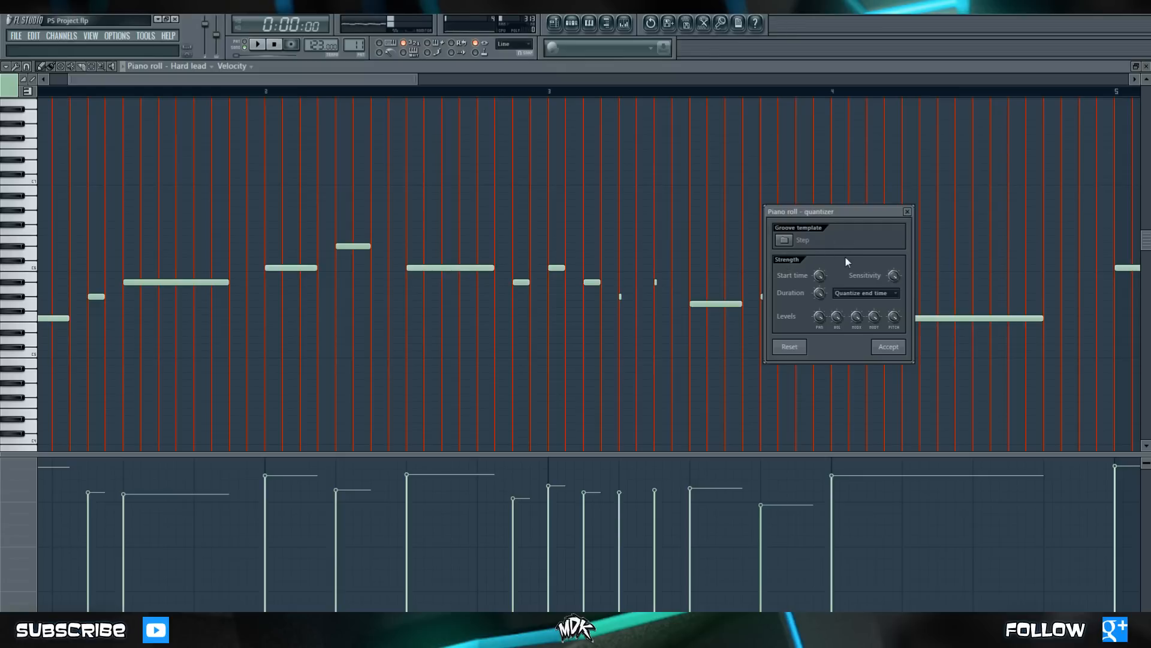
mouse_move(736, 272)
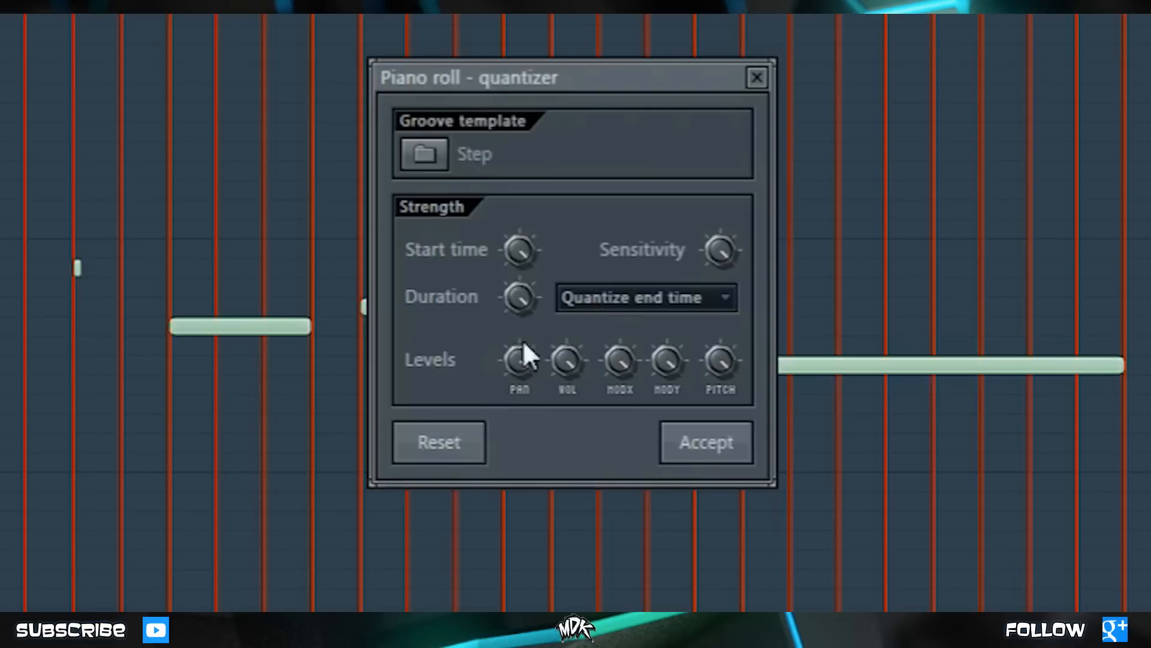
click(645, 296)
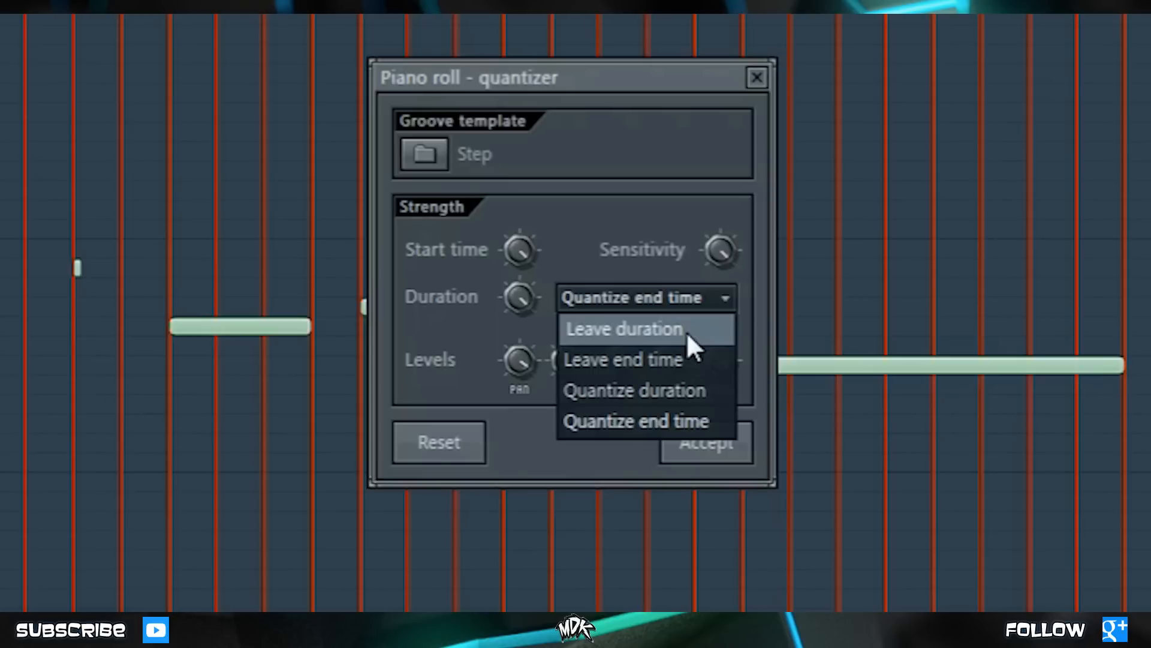
mouse_move(646, 338)
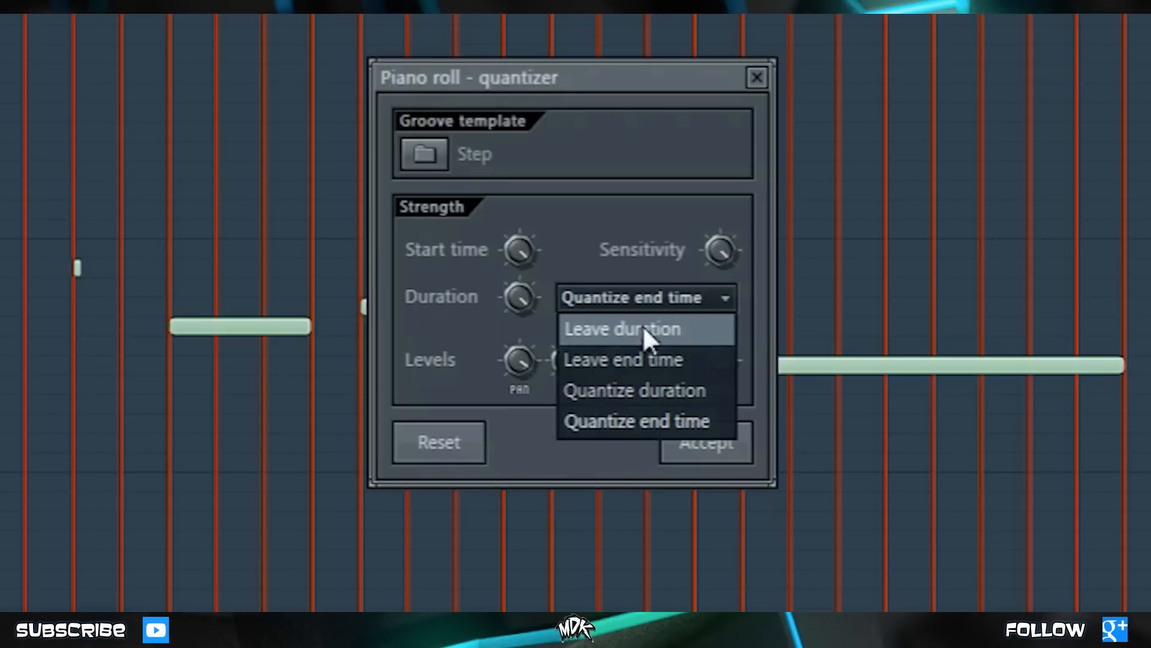
click(624, 329)
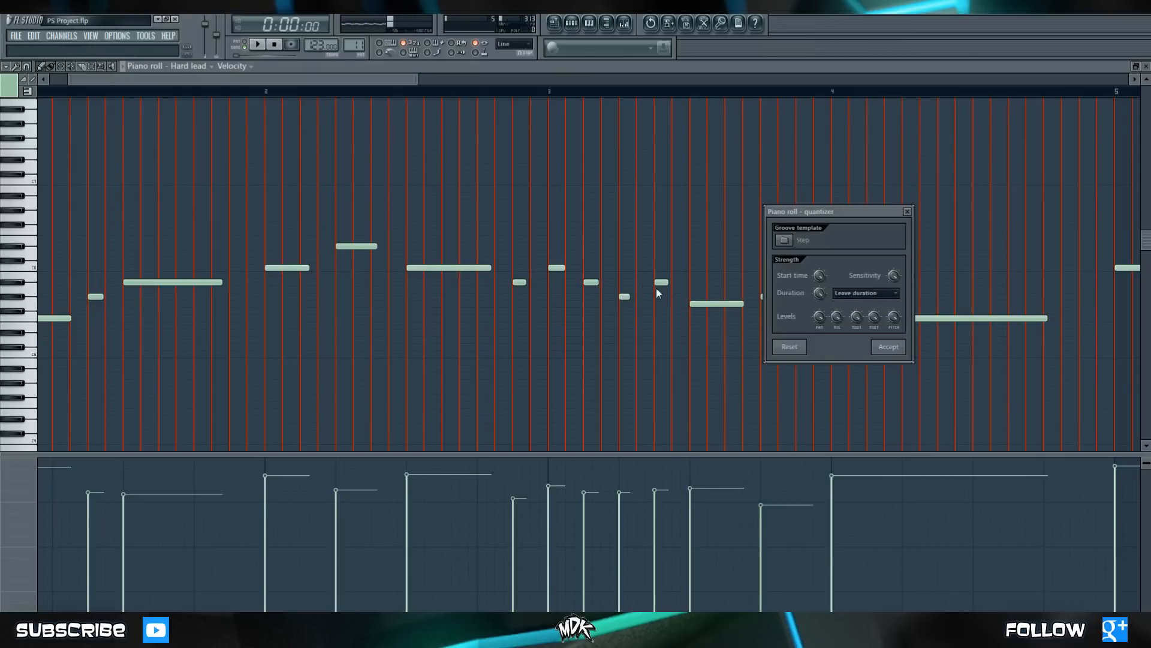
mouse_move(598, 285)
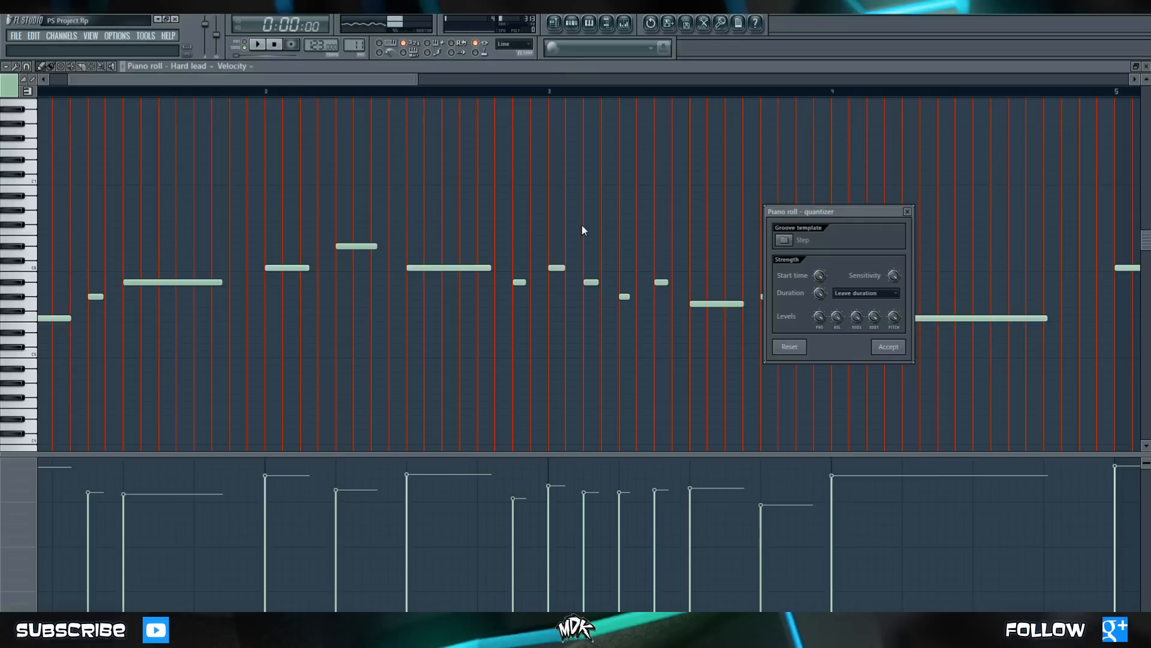
click(894, 292)
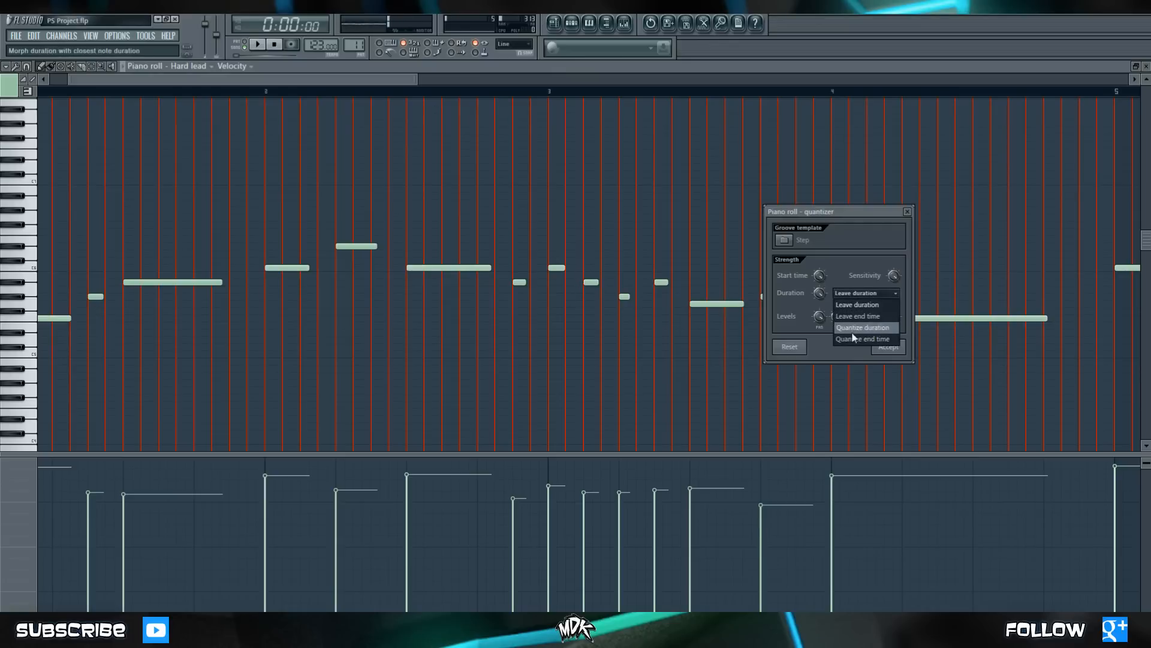
click(864, 326)
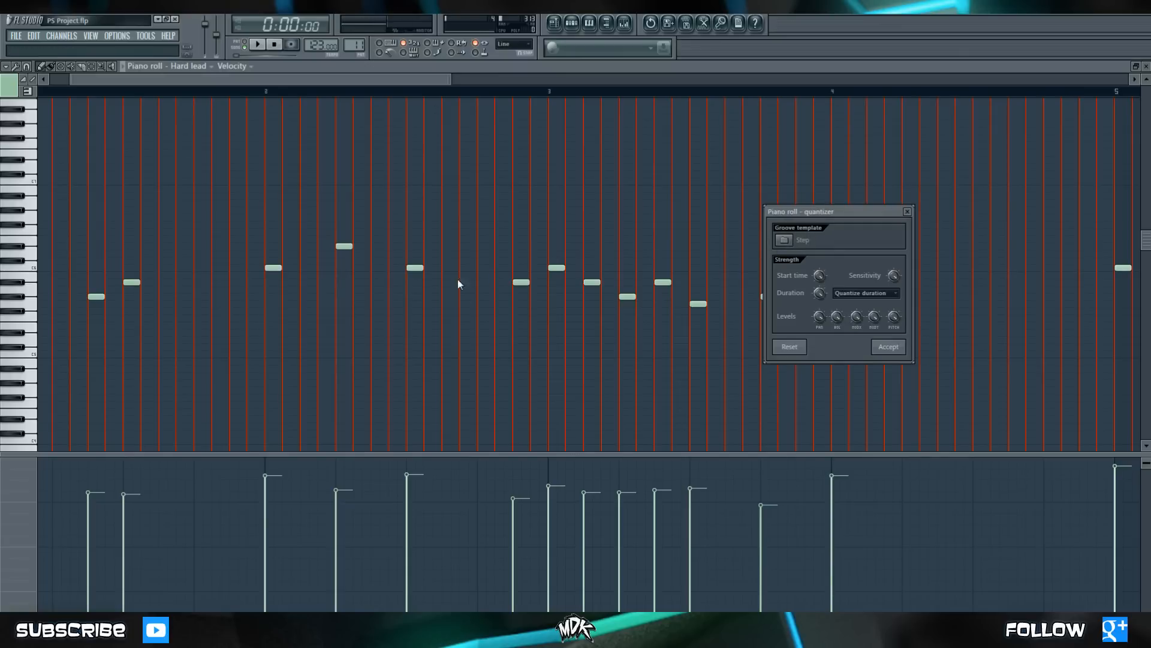
mouse_move(832, 303)
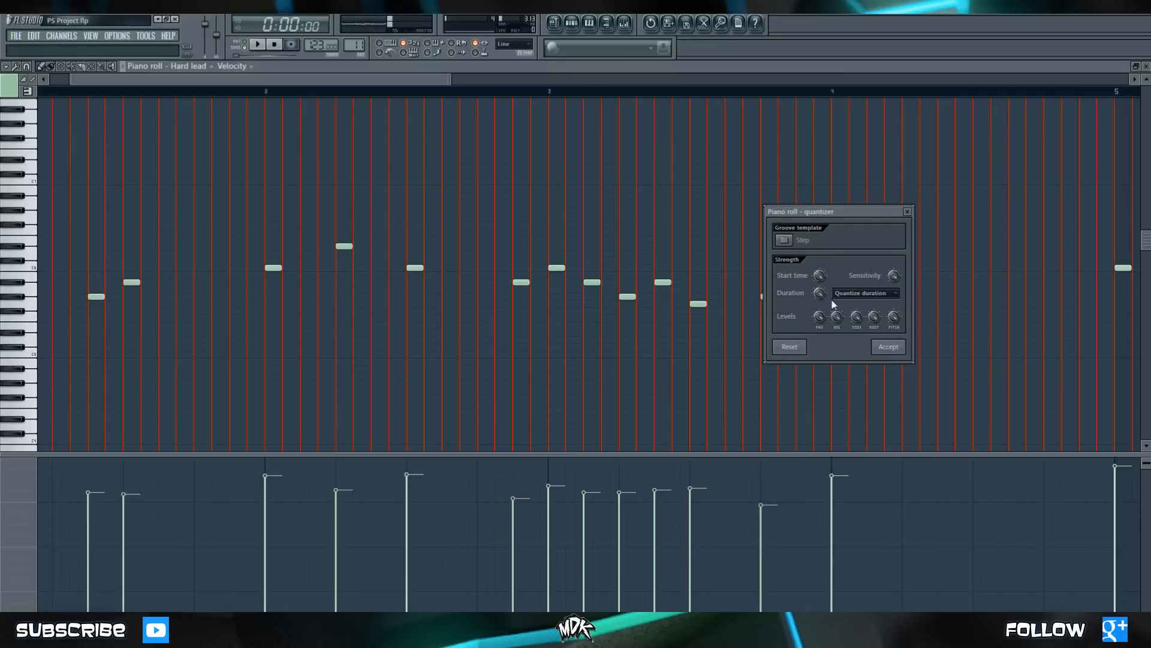
click(866, 293)
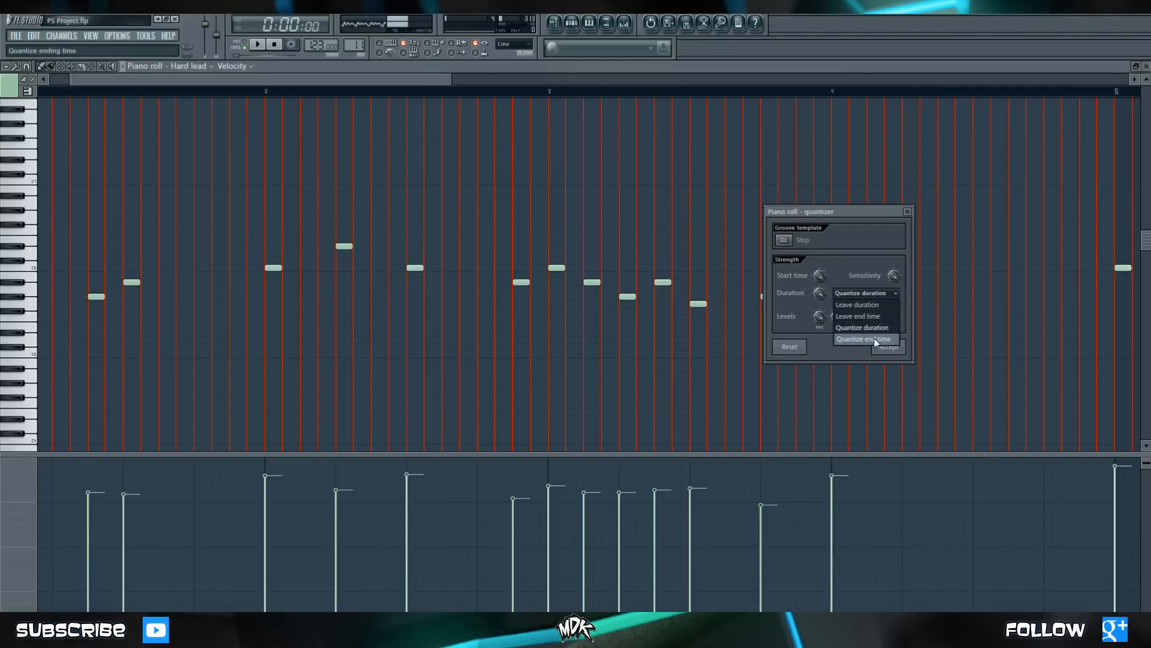
click(864, 338)
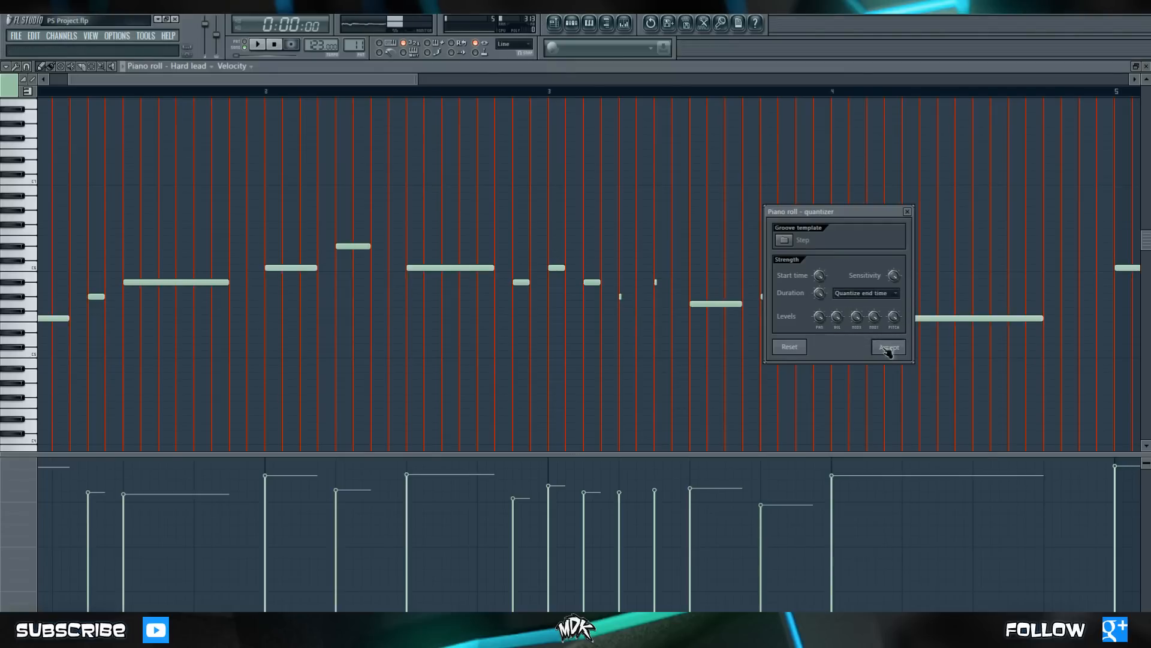
Accept the quantization of the Hard lead melody and leave the piano roll
click(887, 345)
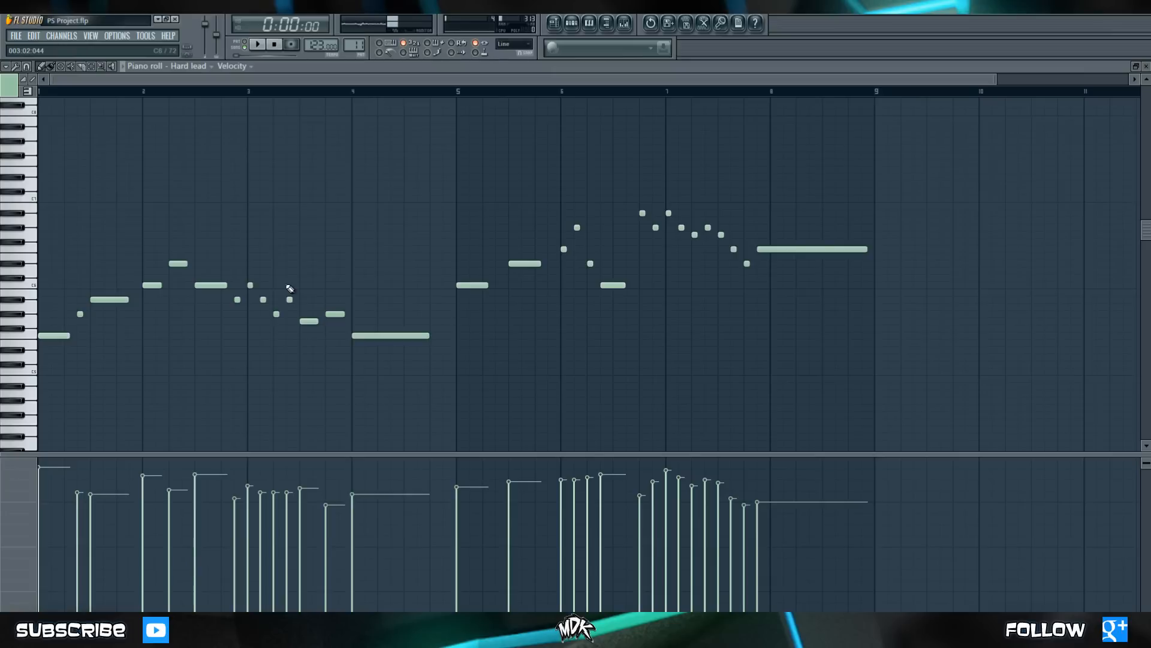
click(257, 44)
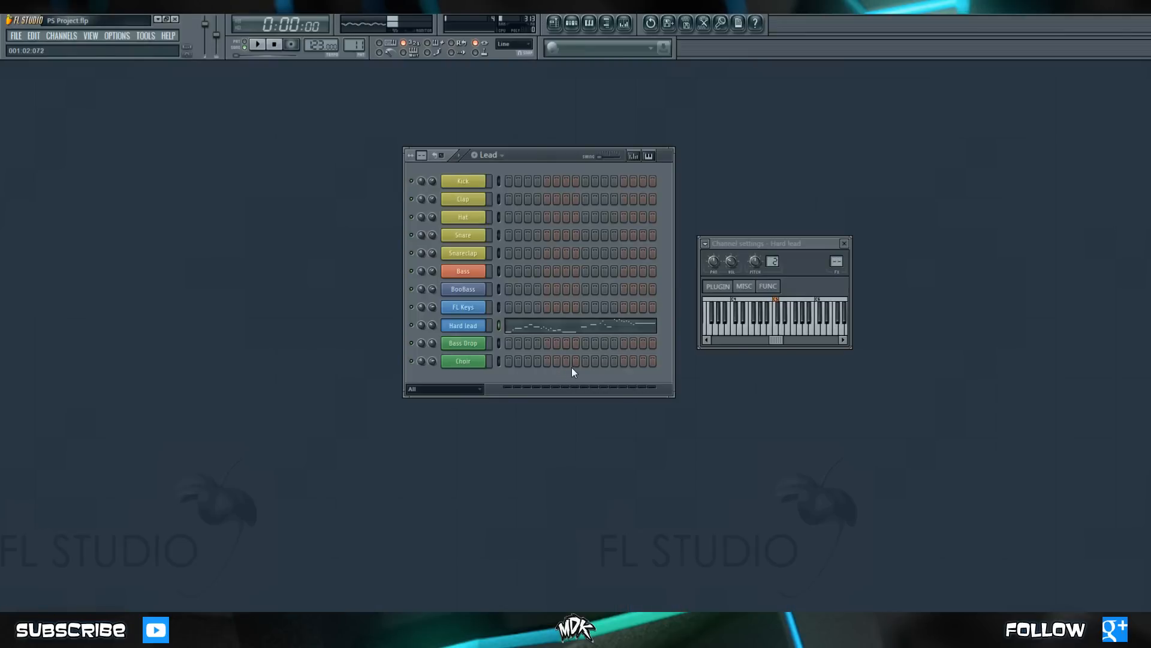
mouse_move(474, 170)
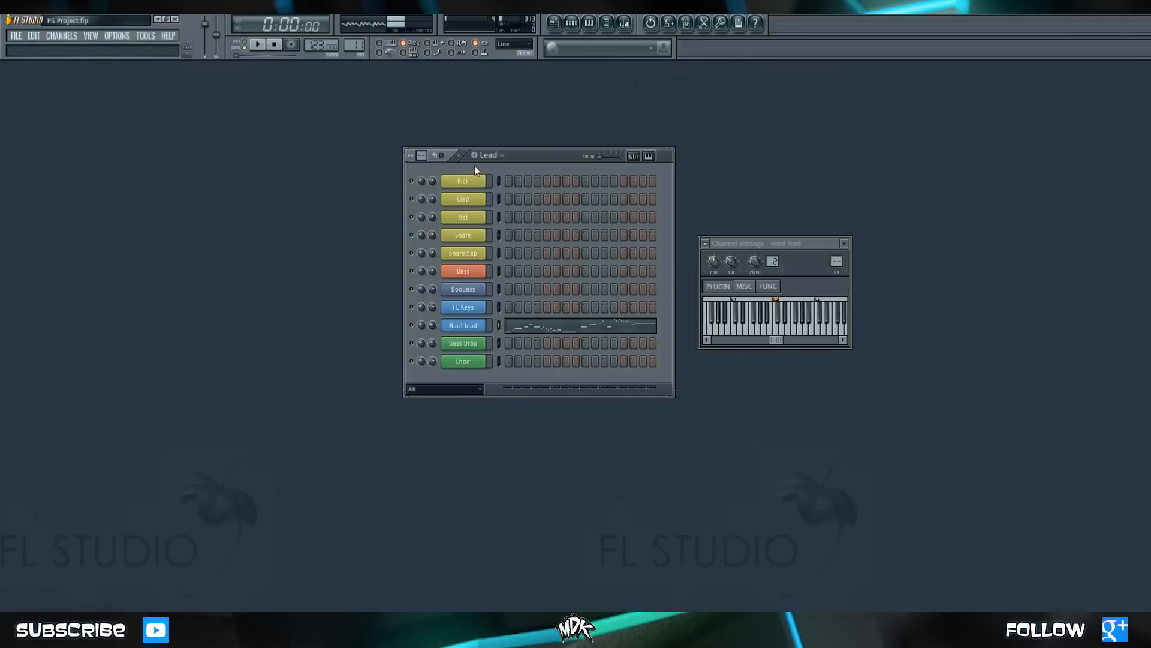
Create empty Pattern 12 and show the Tools list with Dump score log
click(487, 155)
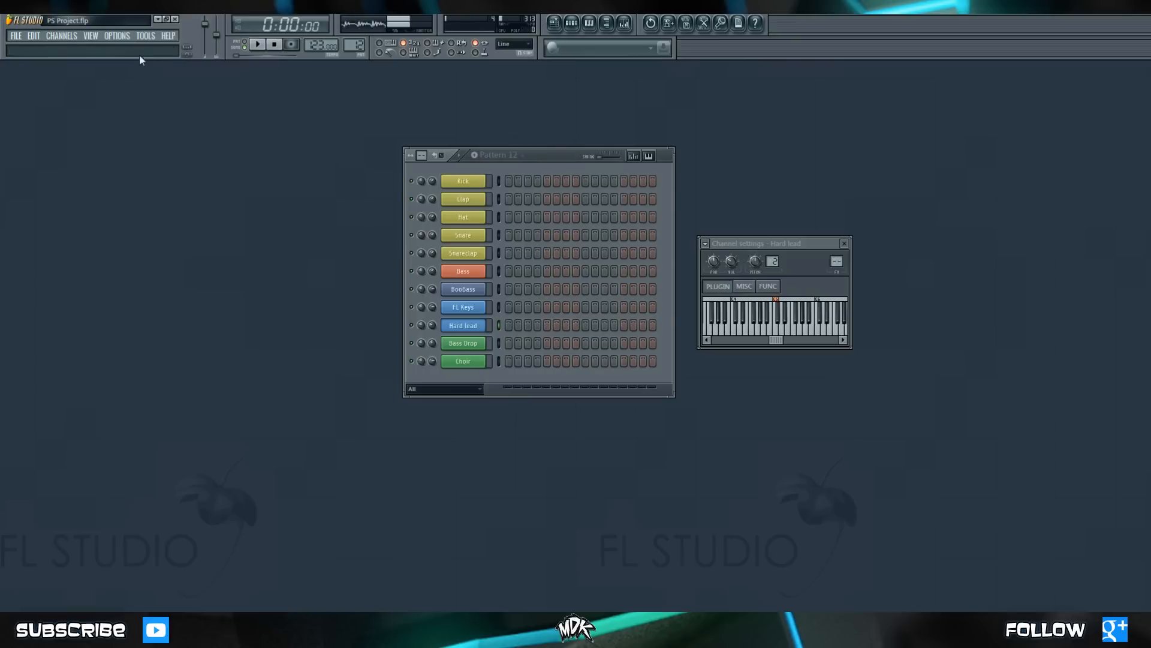
click(145, 35)
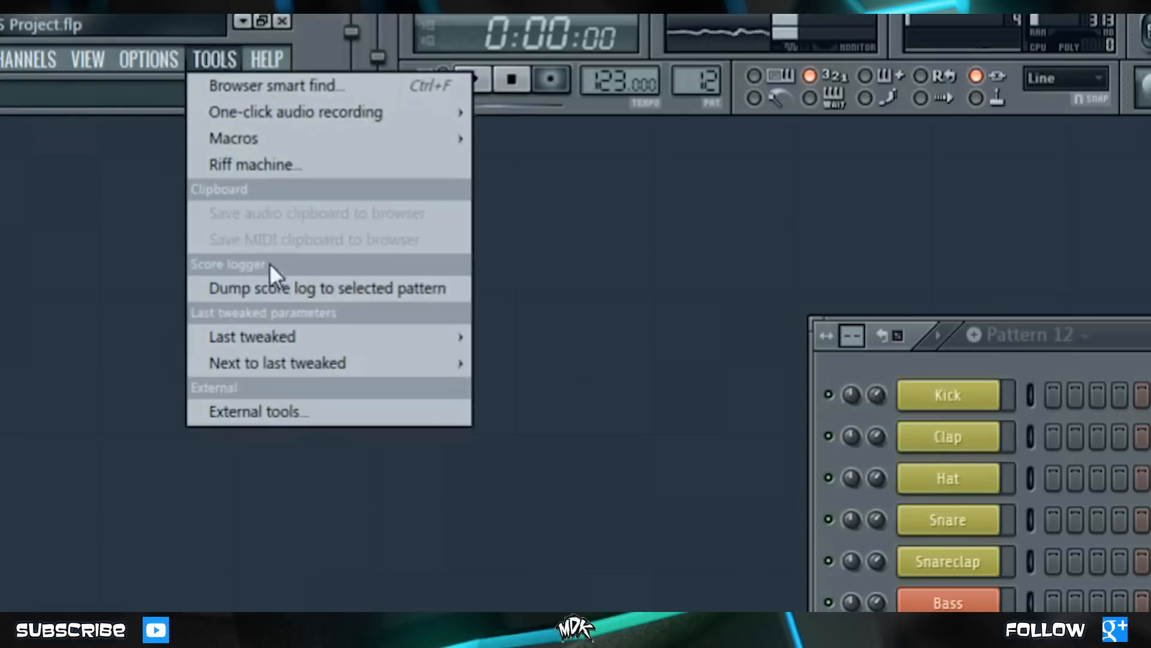
mouse_move(404, 301)
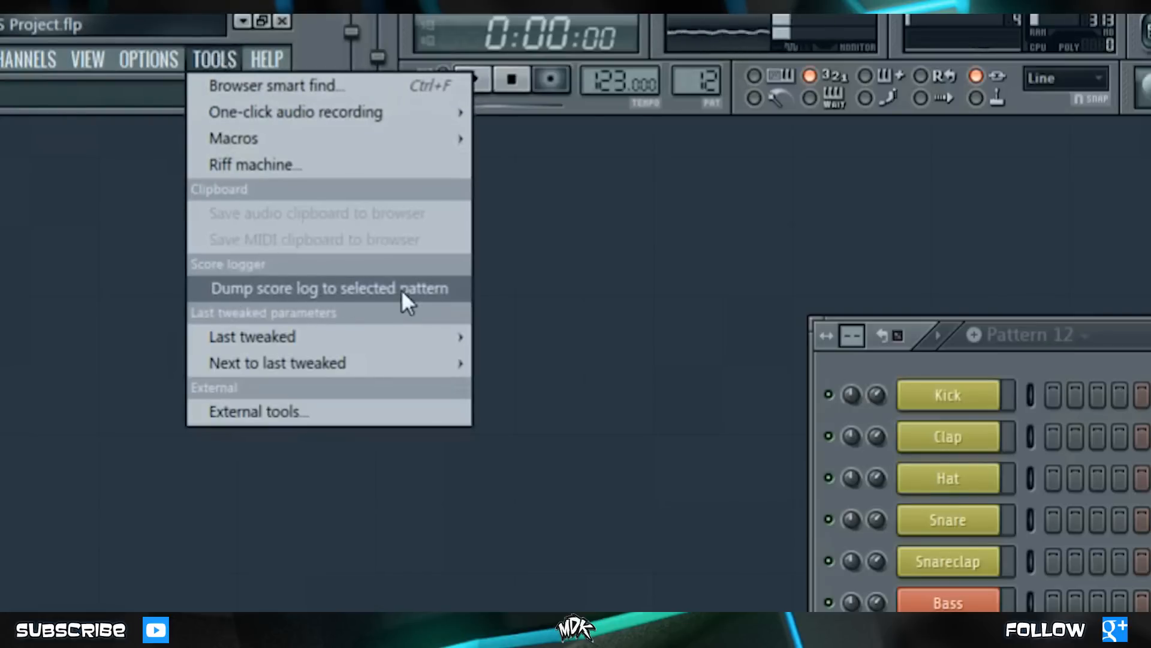